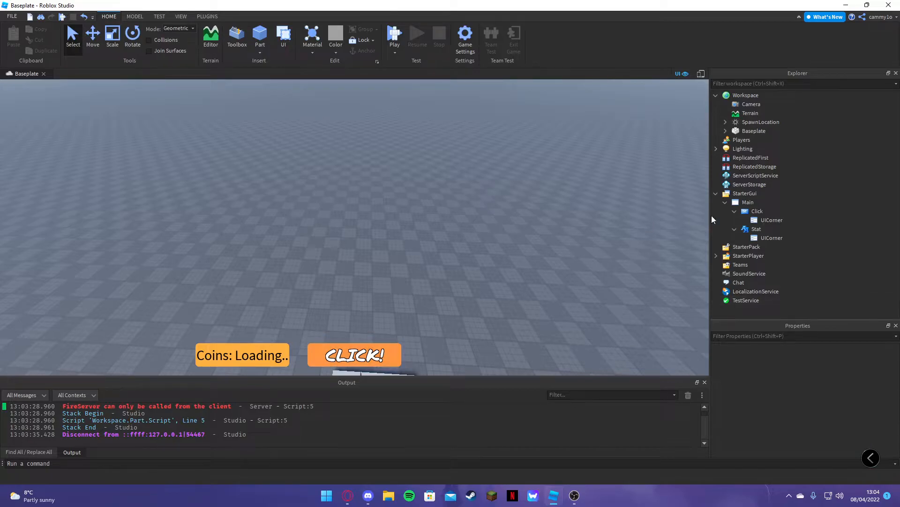
mouse_move(287, 278)
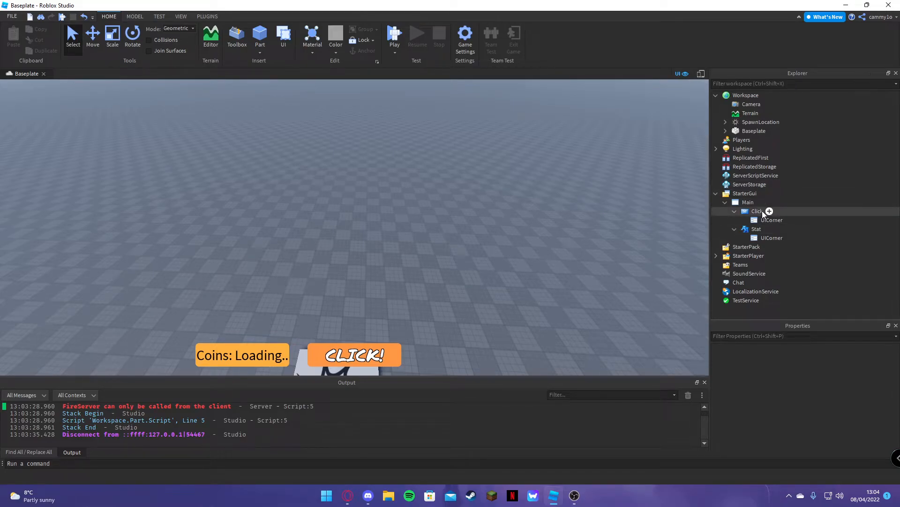
mouse_move(770, 212)
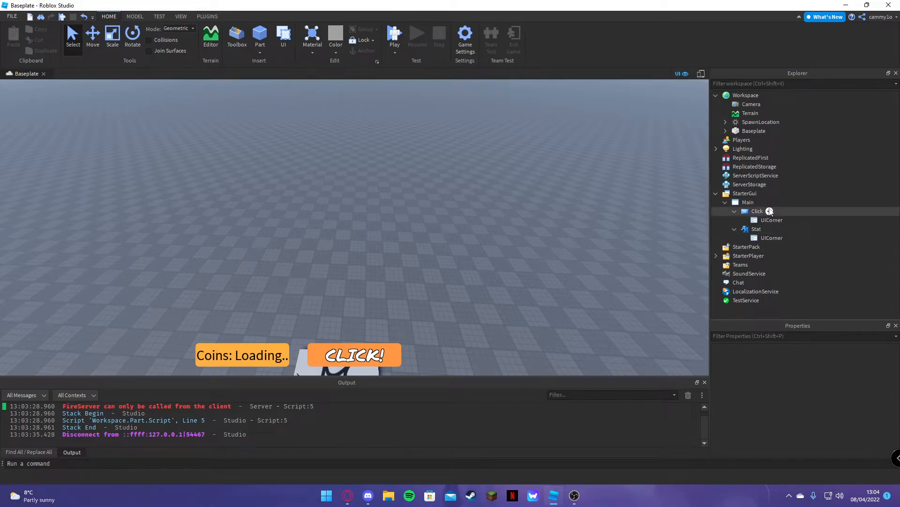
- Add a LocalScript under the Click button with a script.Parent.MouseButton1Click:Connect(function() handler
click(770, 211)
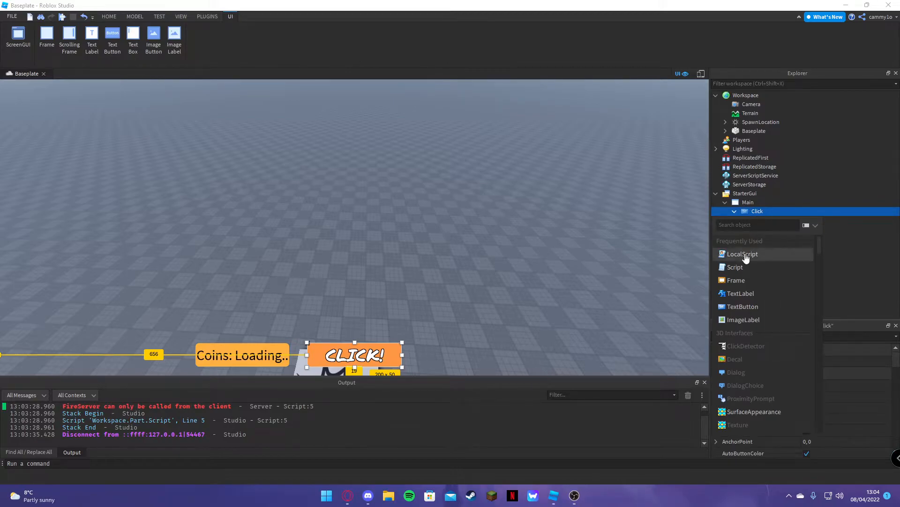
click(742, 254)
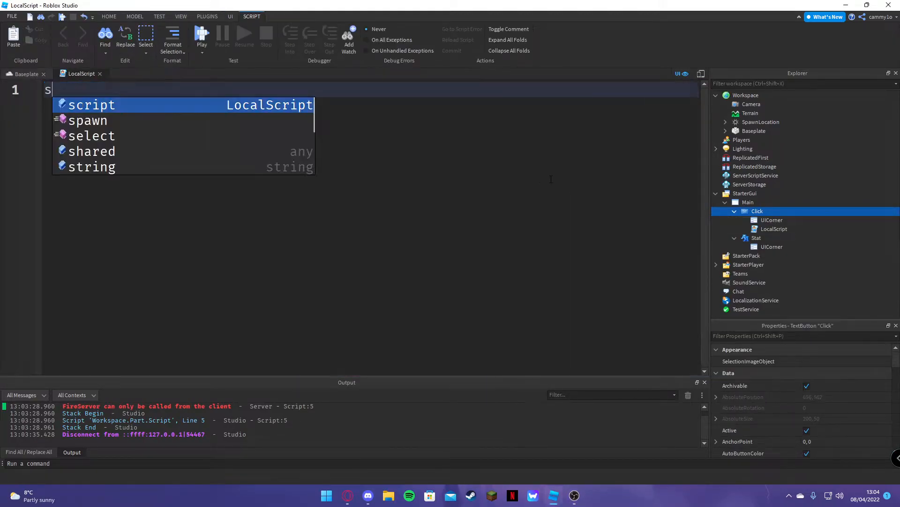
text(cript.Parent.MouseButton1Clickc)
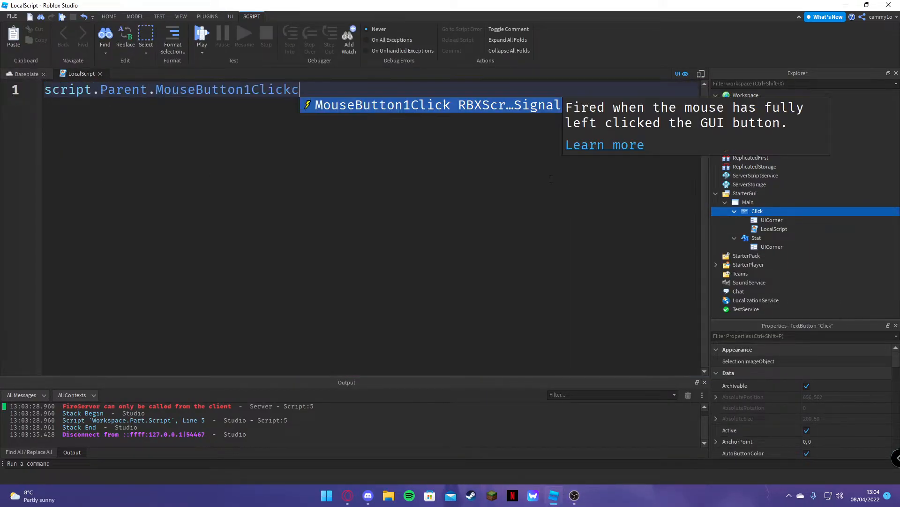
text(:Connect(function())
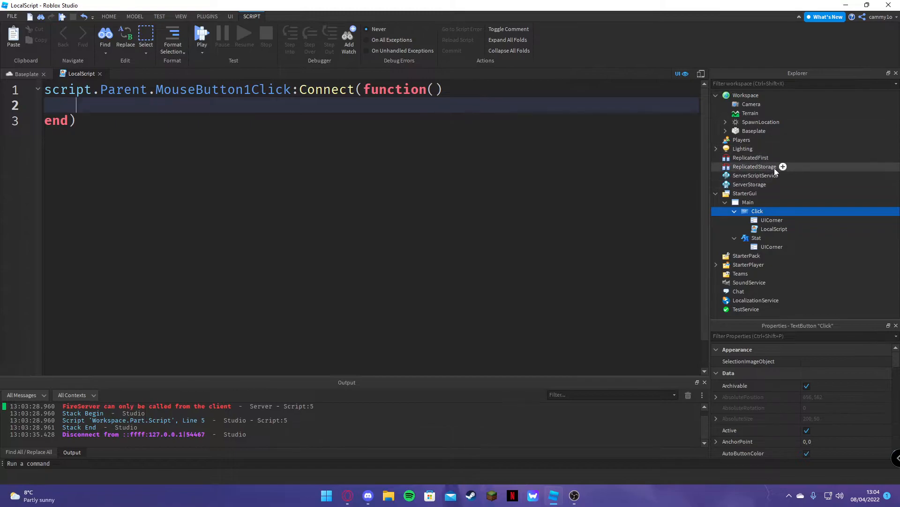
- Insert a RemoteEvent into ReplicatedStorage and name it Click
click(755, 167)
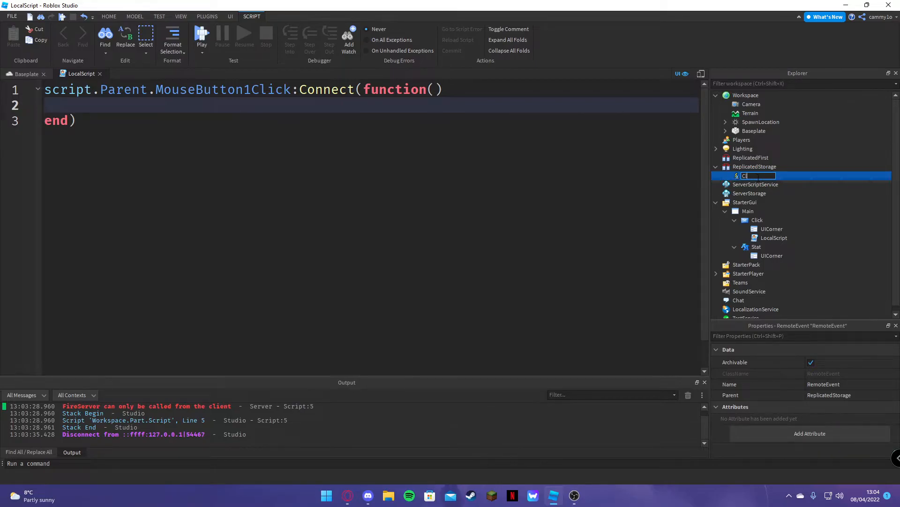
text(Click)
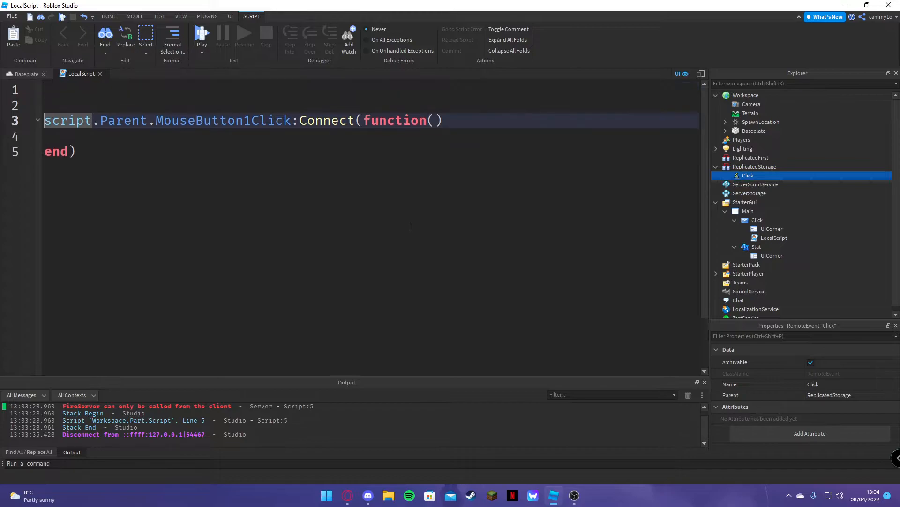
- Define local RS = game:GetService("ReplicatedStorage") at the top of the LocalScript
text(local Rf)
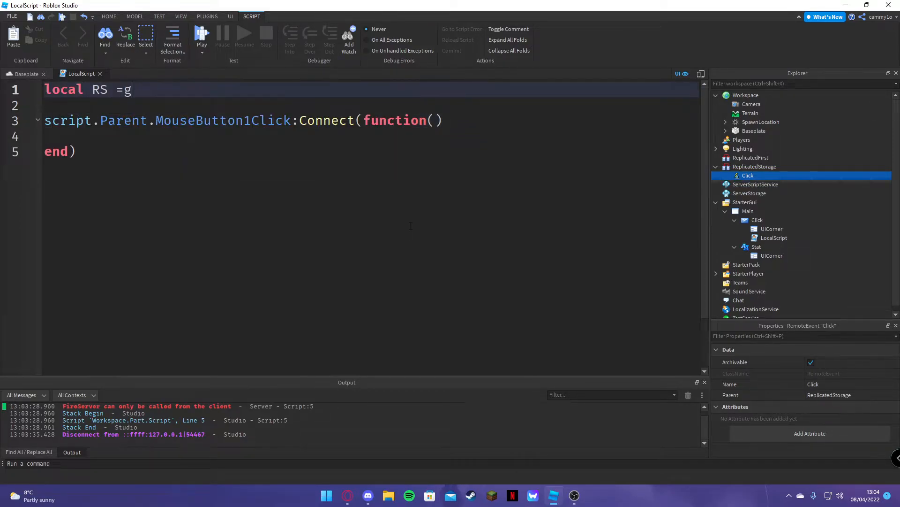
key(Backspace)
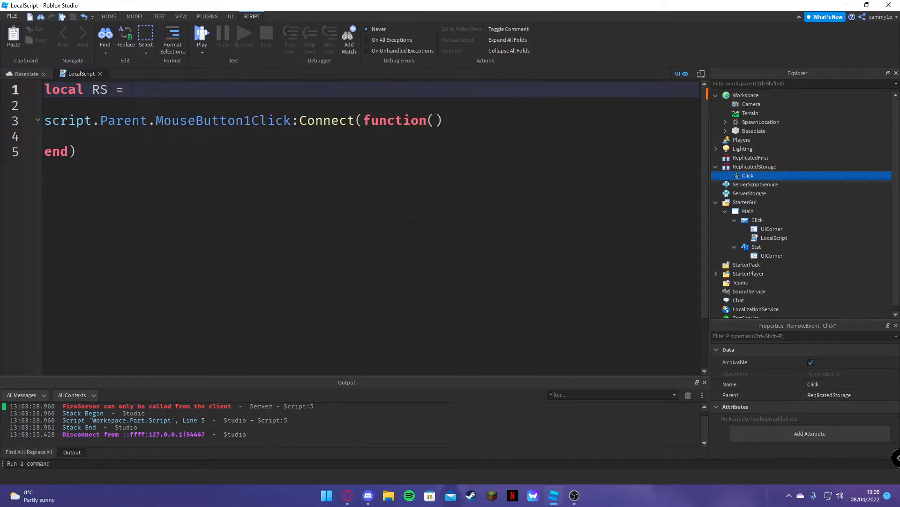
text(game.Get)
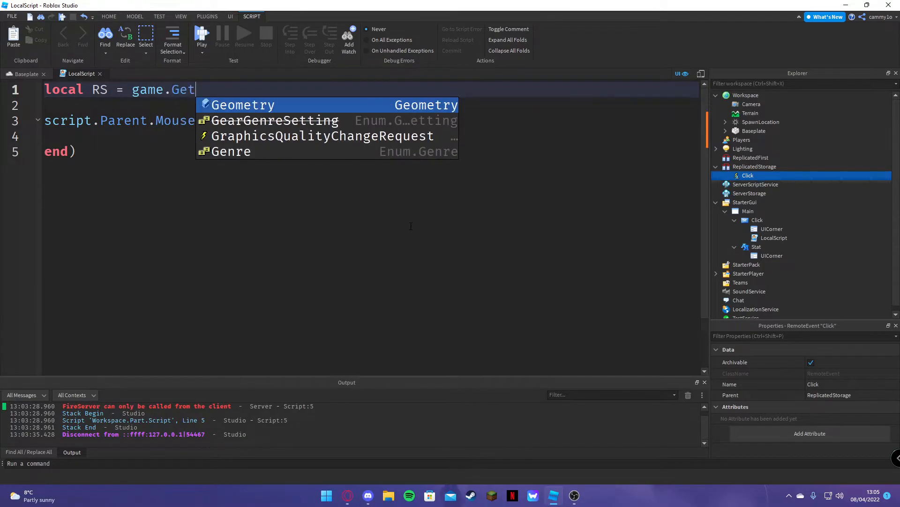
key(Backspace)
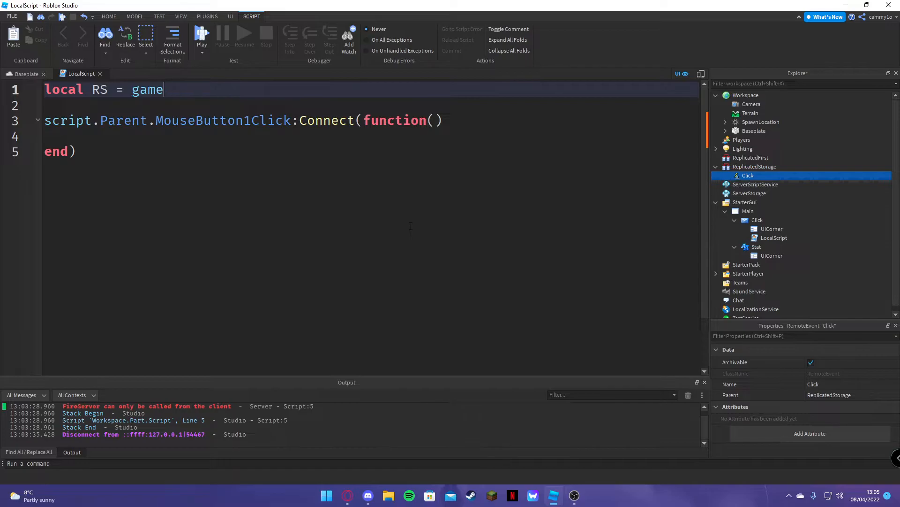
text(:Getservice(")
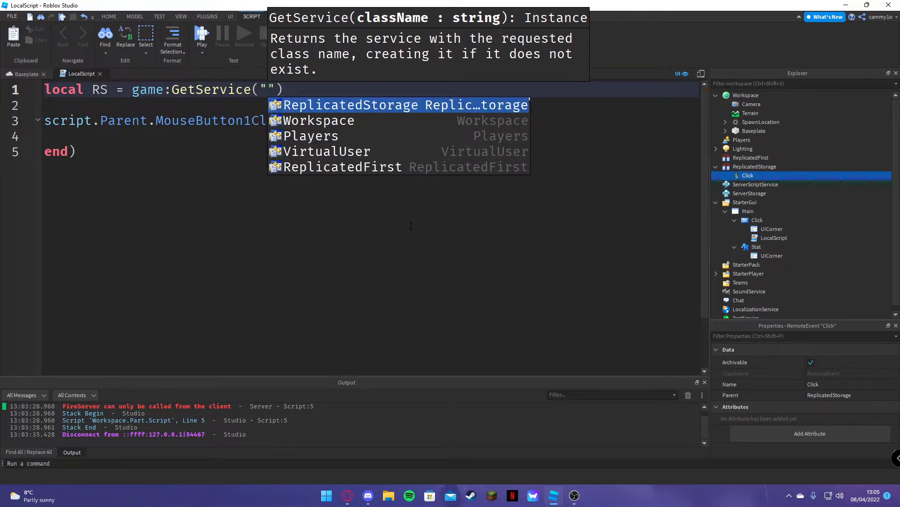
click(349, 104)
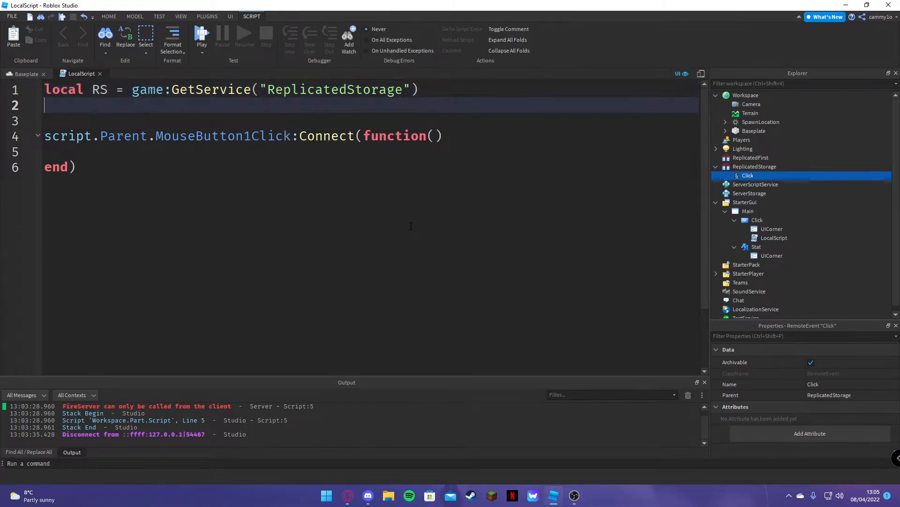
- Define local Remote = RS.Click and start a repeat using Remote inside the handler
text(local R)
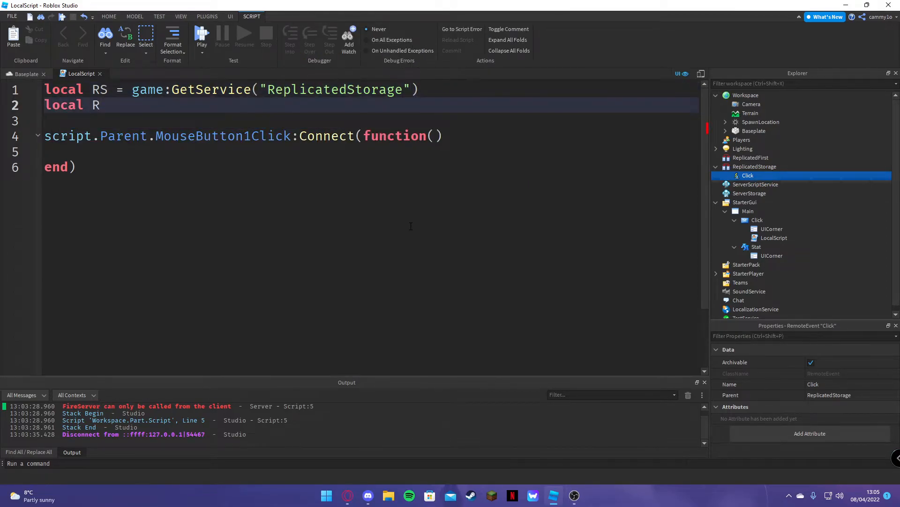
text(emote = Rs.)
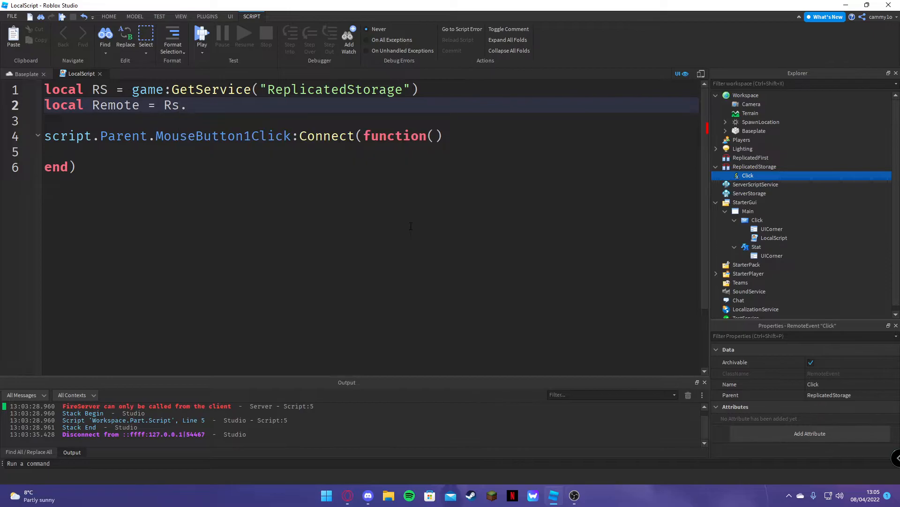
text(S)
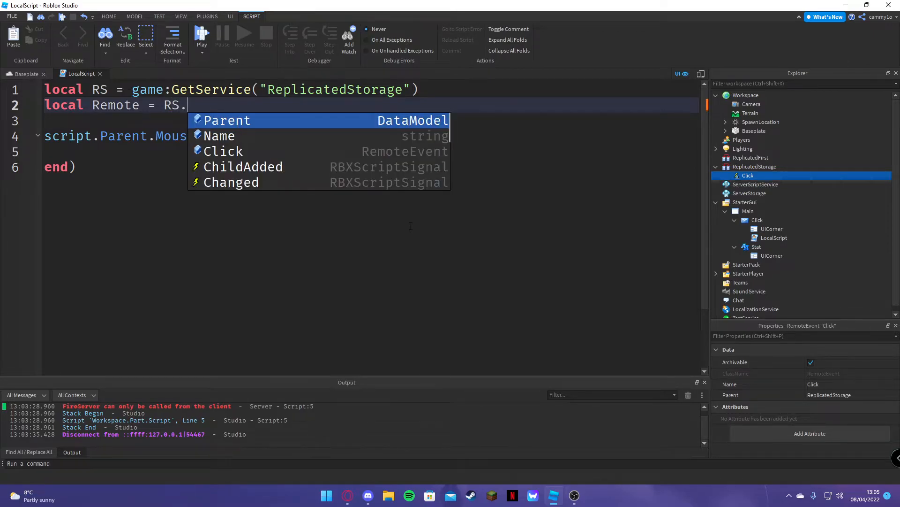
text(Click)
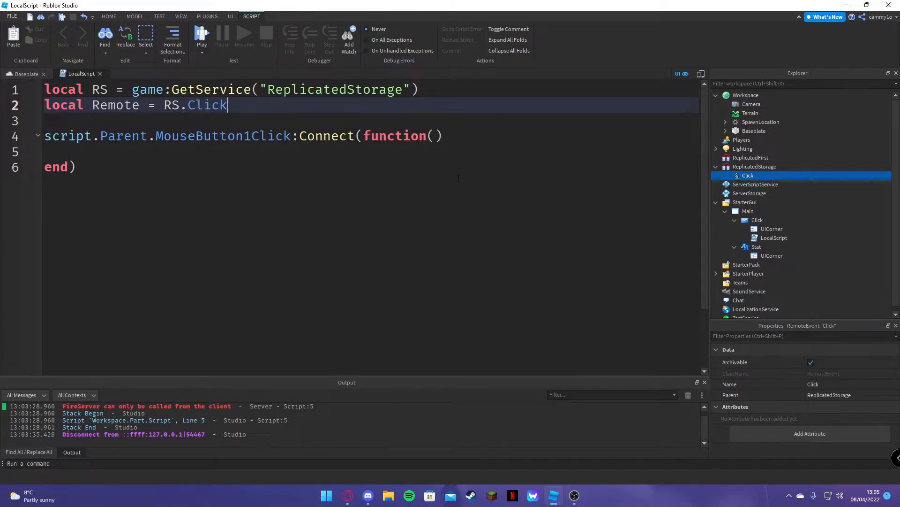
text(repeat)
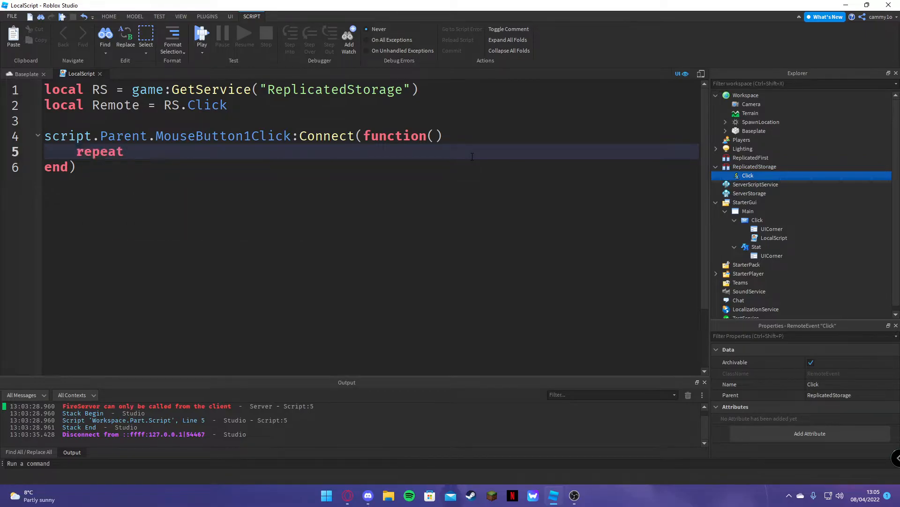
text(Remote:)
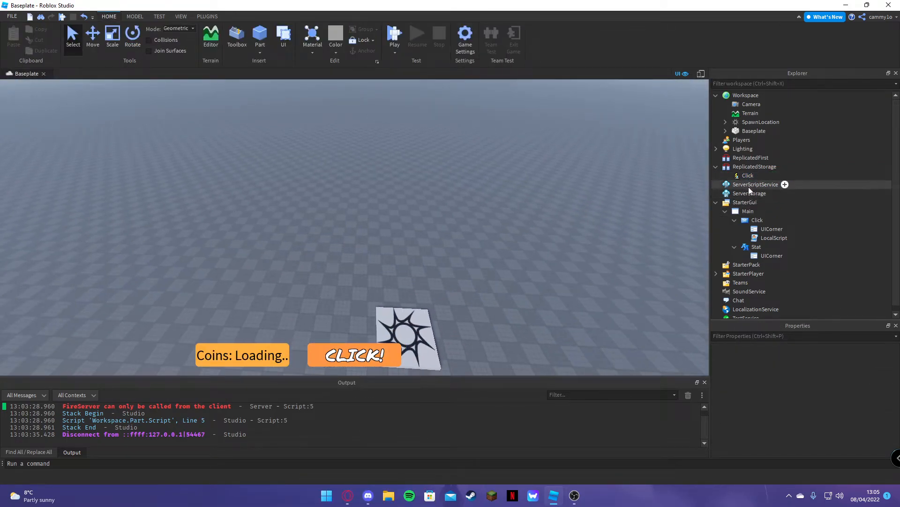
- Give the Stat label a LocalScript beginning with local Player = game.Players.LocalPlayer
click(755, 184)
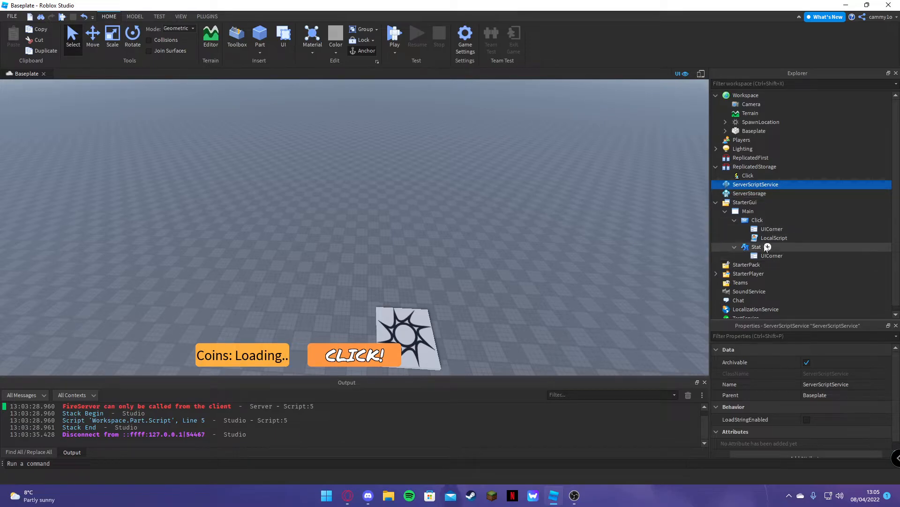
double_click(775, 264)
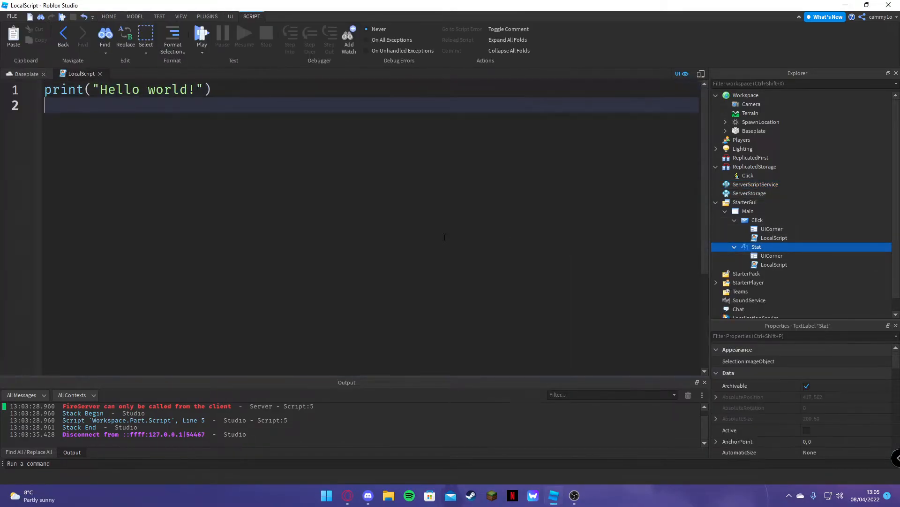
text(white)
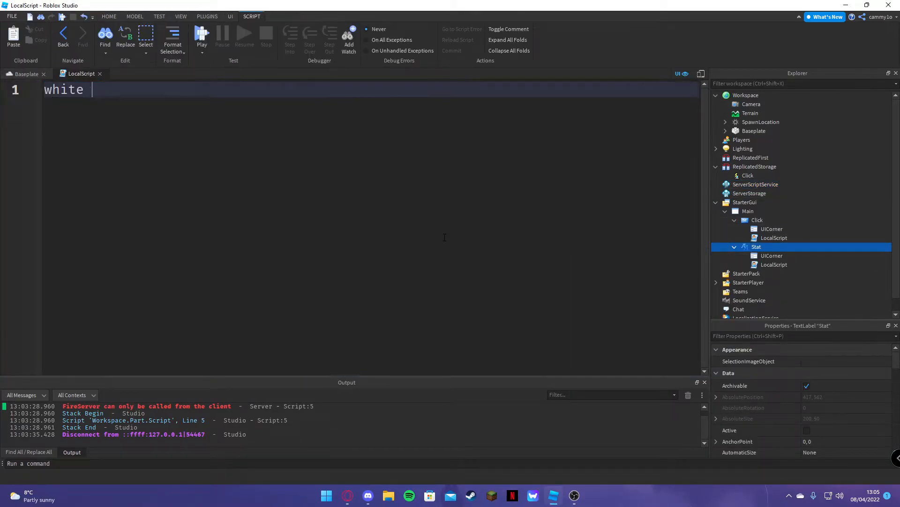
text(local Player = game)
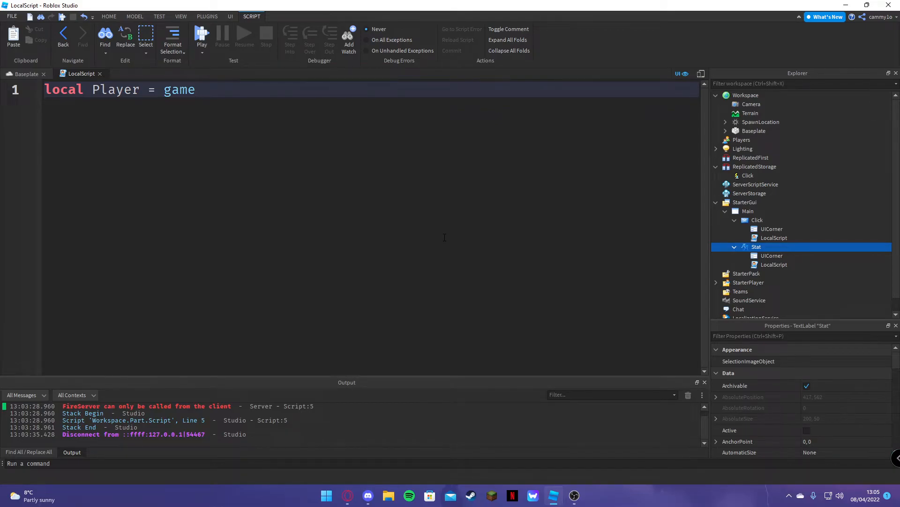
text(.Players)
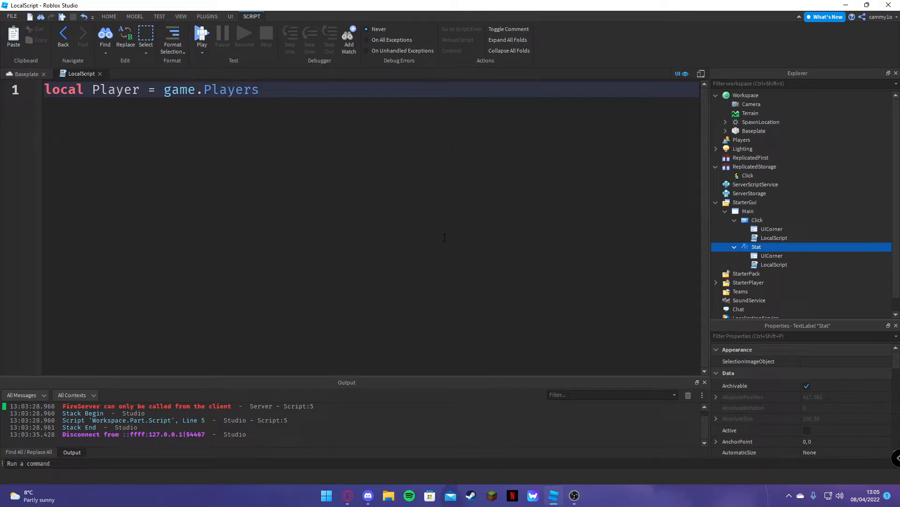
text(.)
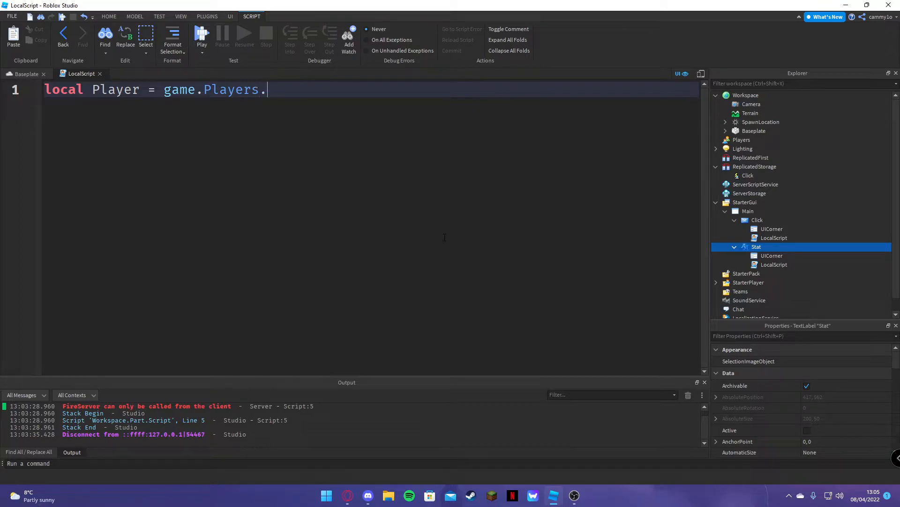
text(LocalPlayer)
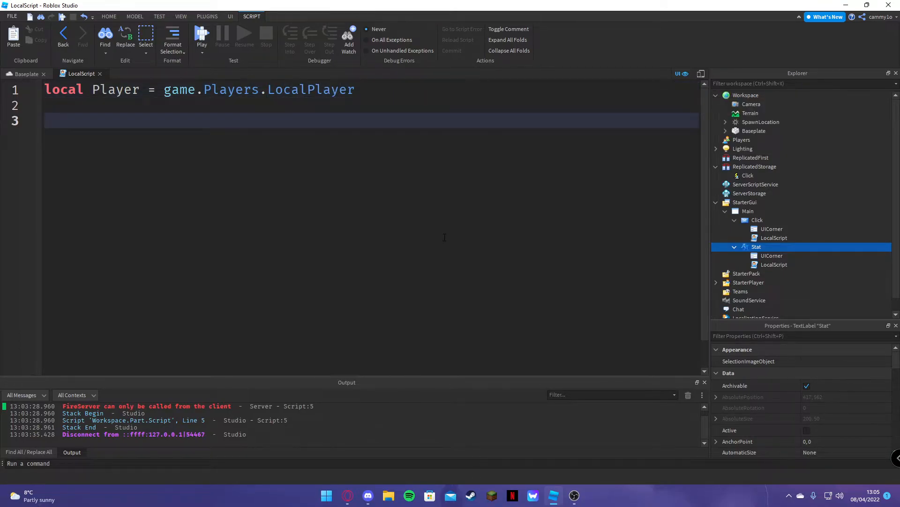
text(whit)
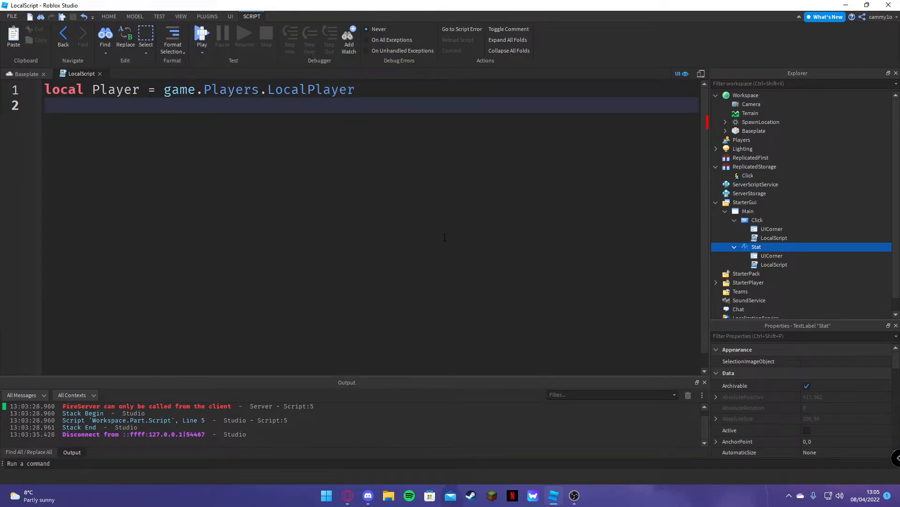
- Add a while wait() loop setting script.Parent.Text to "Coins: "..Player.Data.Coins.Value
text(while wait() do)
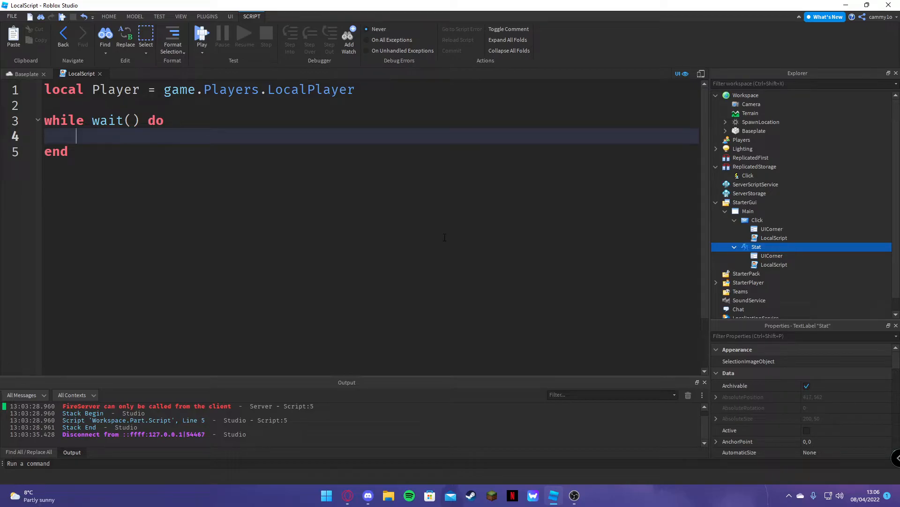
text(script.)
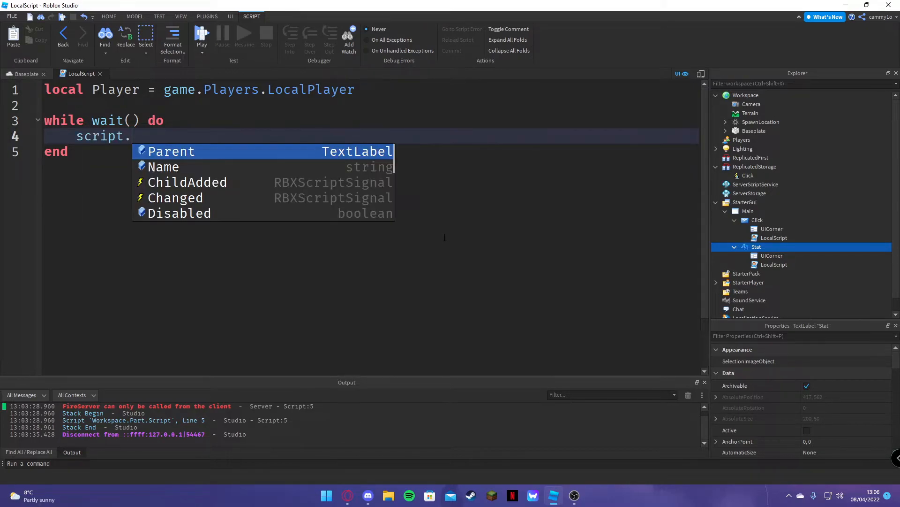
text(Parent.)
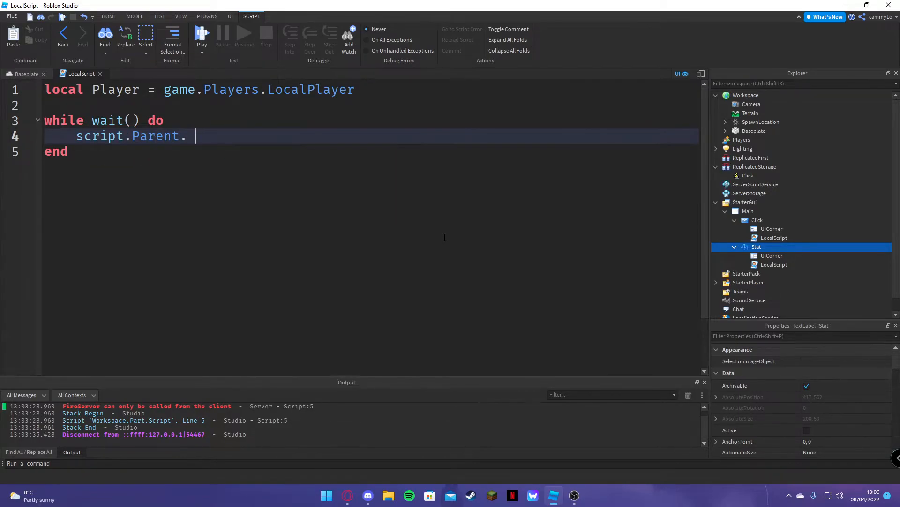
text(Text = "")
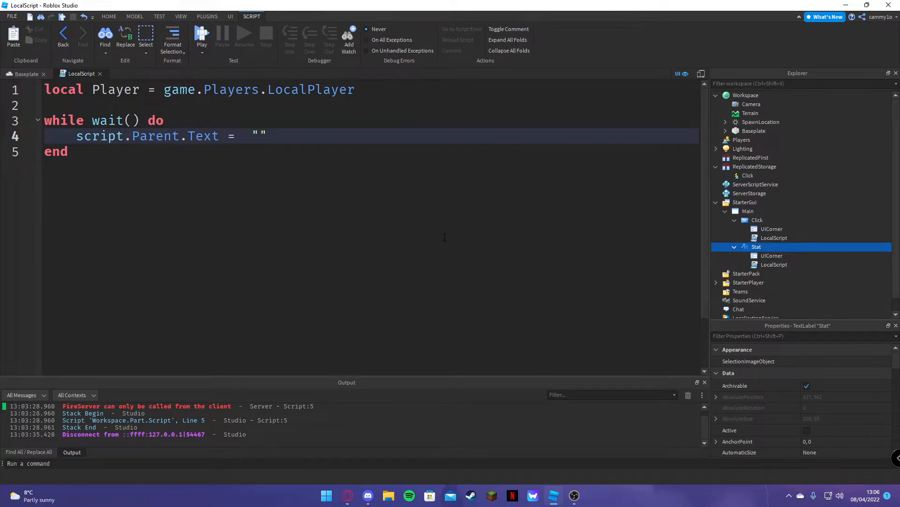
text(Coins:)
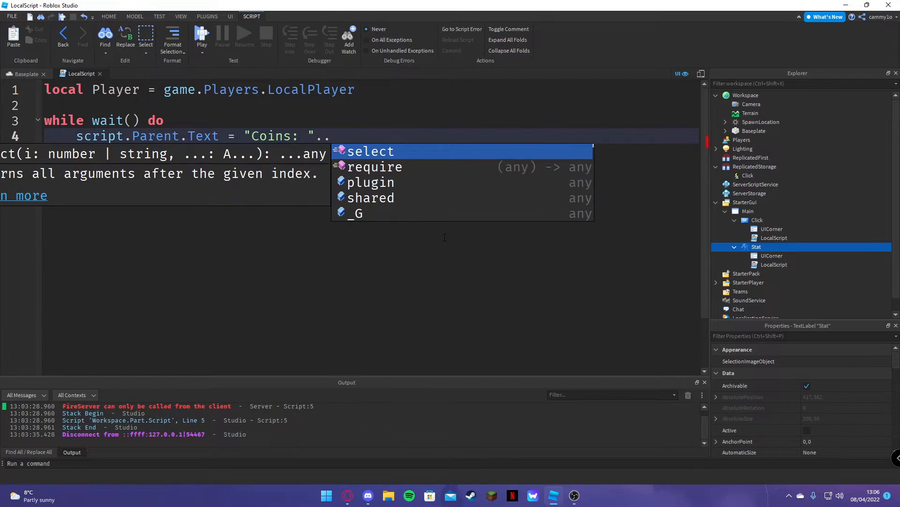
text(Player.)
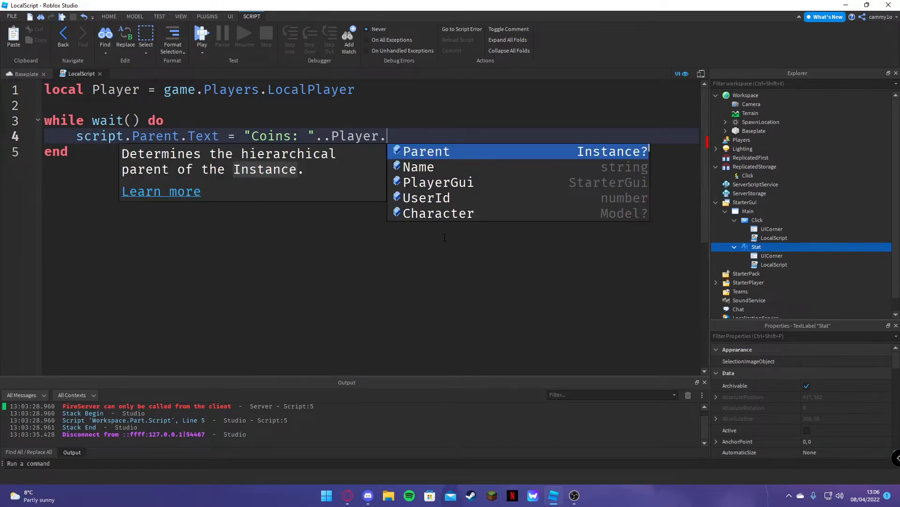
text(Data.)
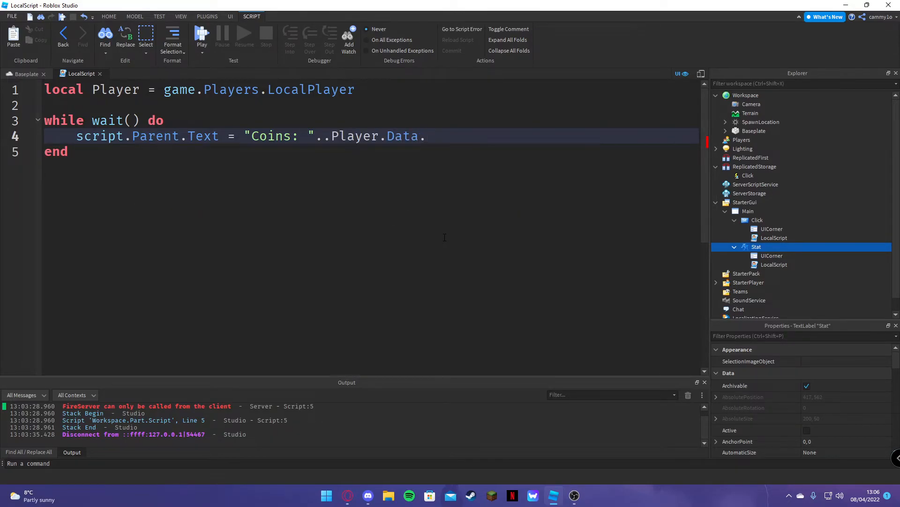
text(Coins.Valu)
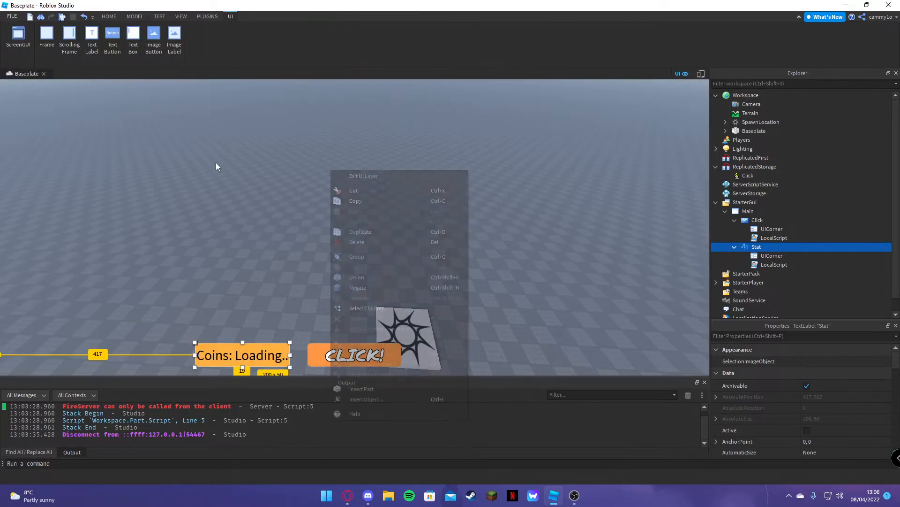
- Add a server Script to ServerScriptService with a game.Players.PlayerAdded:Connect(function(Player) handler
click(755, 183)
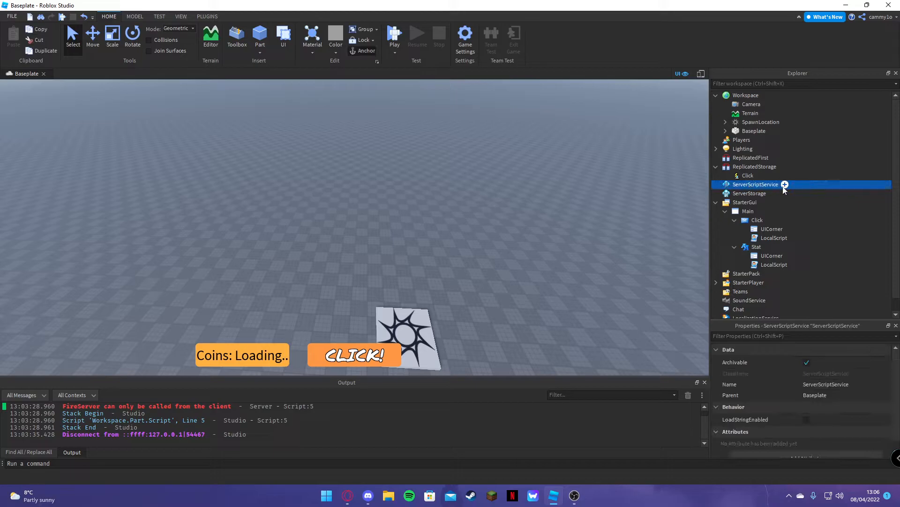
click(785, 185)
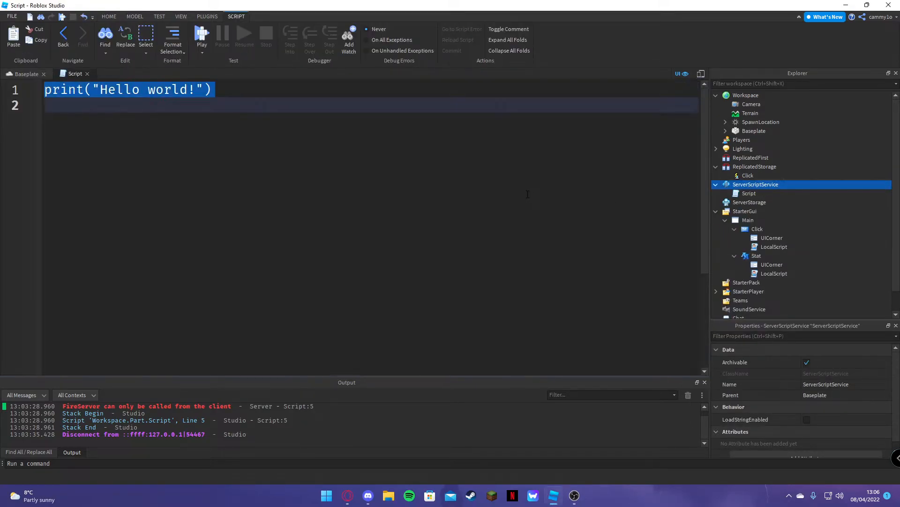
text(game.Players.PlayerAdded)
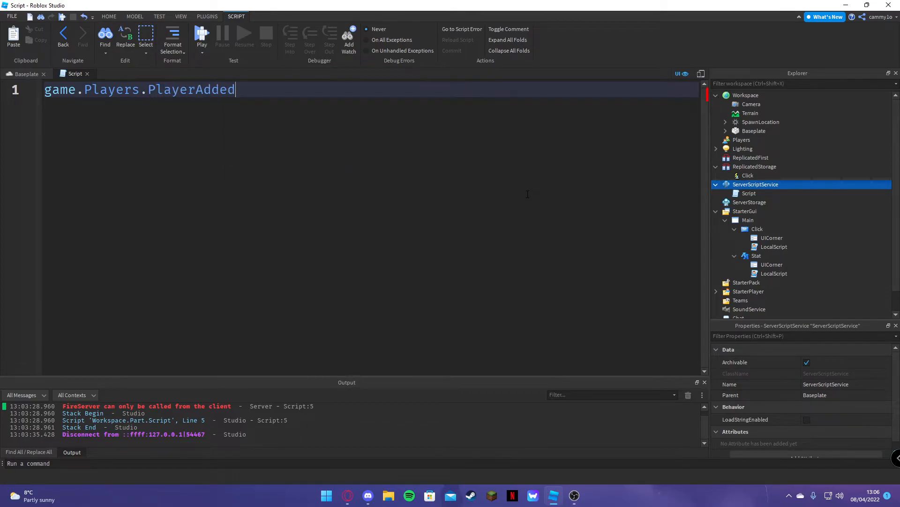
text(:Connect(function)
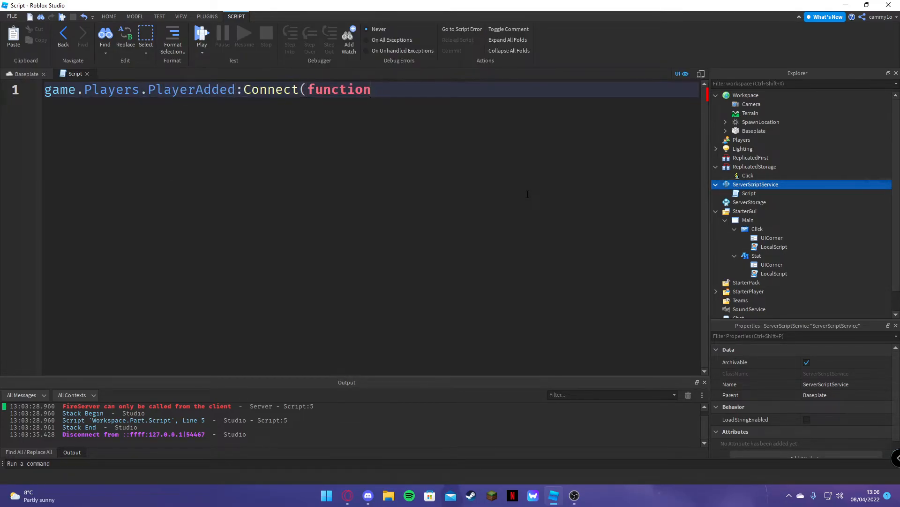
text((Player)
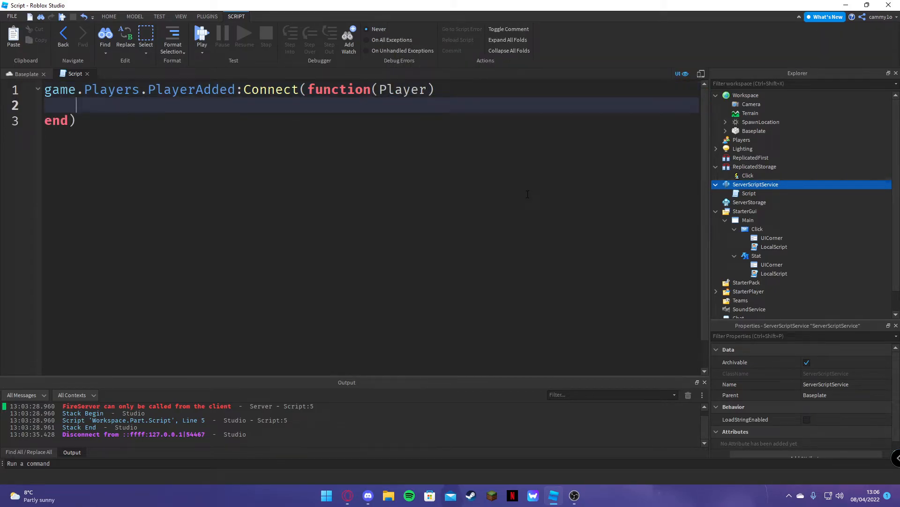
- Create a new instance parented to the player and name it "Data"
text(local Data = ga)
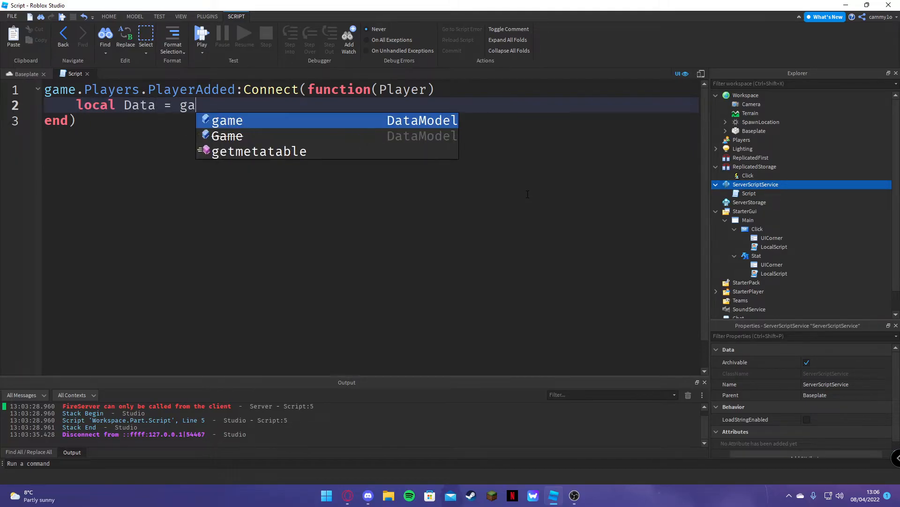
text(me.)
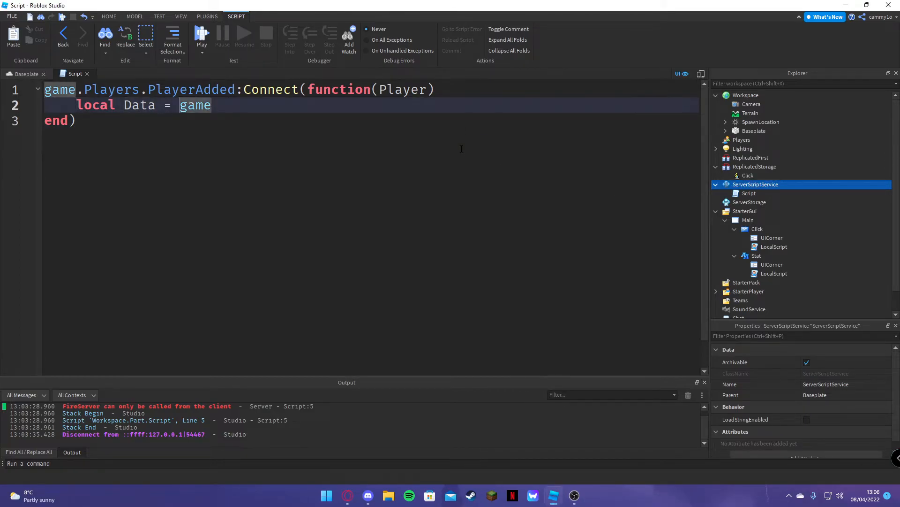
text(g)
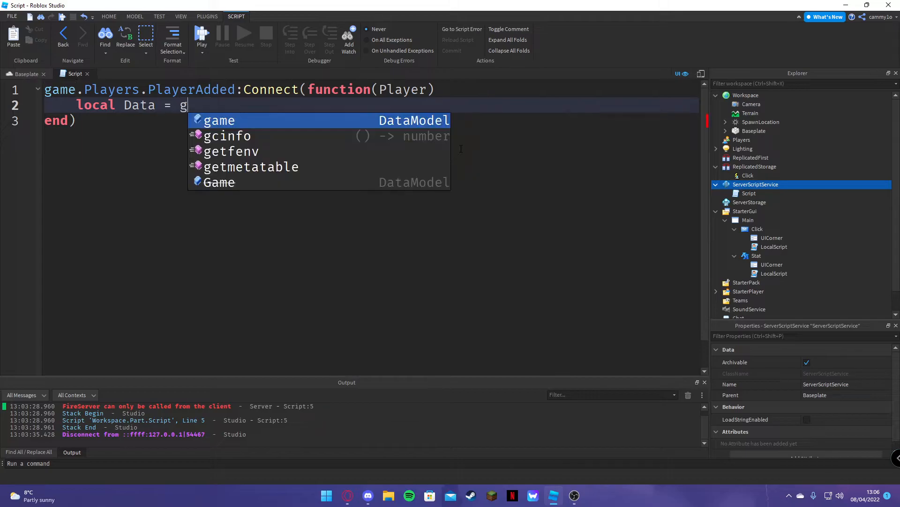
text(Instance.new("Folder)
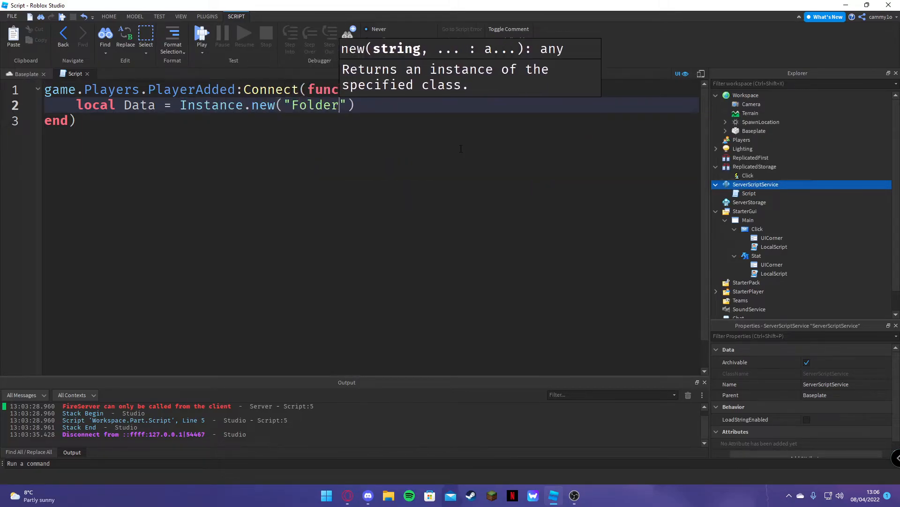
text(, Player)
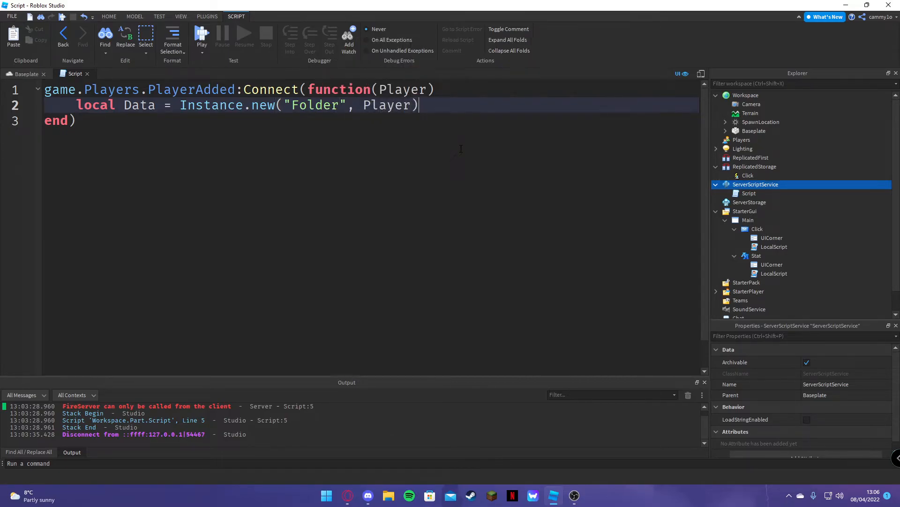
text(Data.)
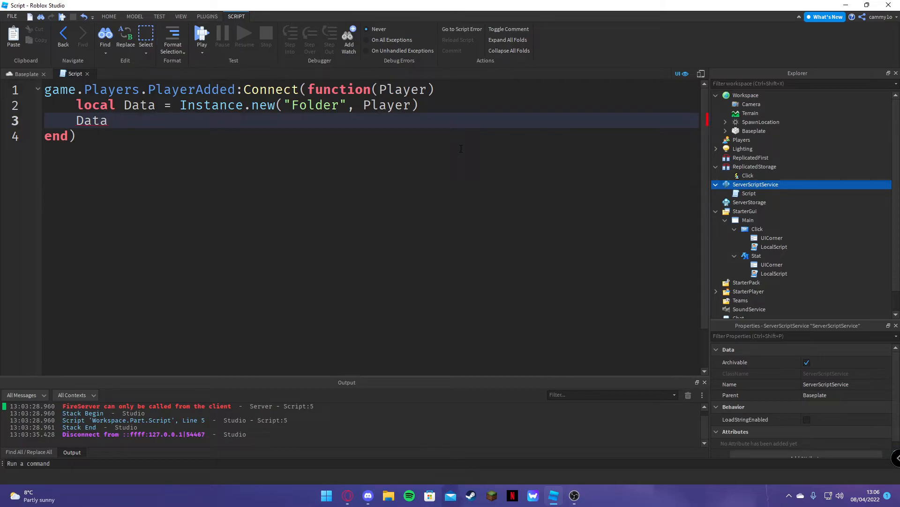
text(.Name = "D)
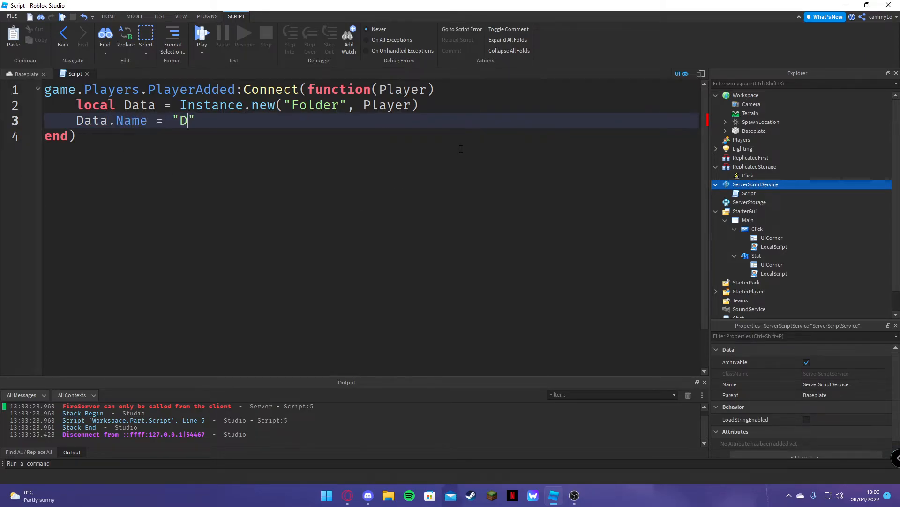
text(ata)
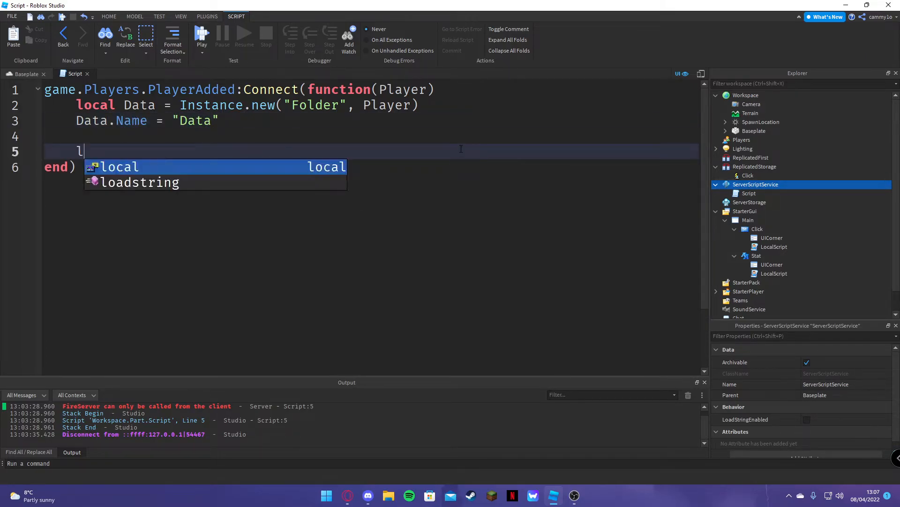
- Create a Coins IntValue inside Data with its Value set to 0
text(Coins =)
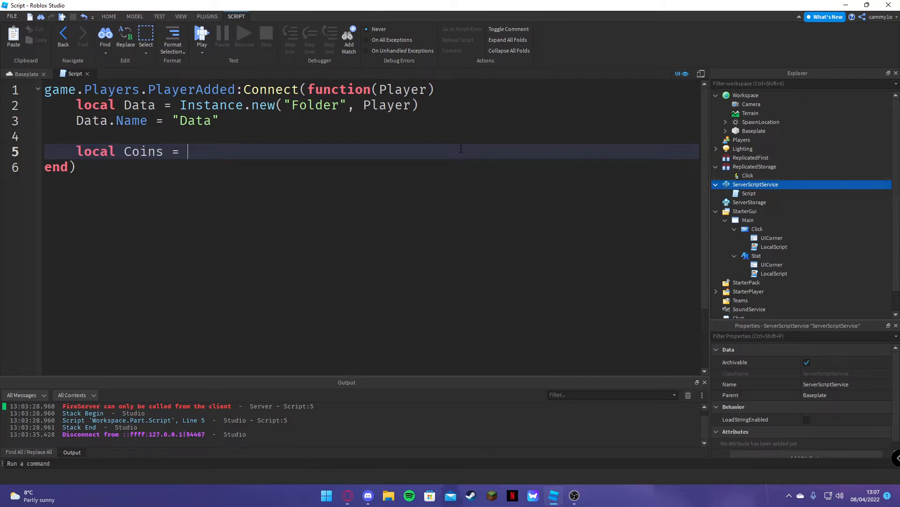
text(Instance.new())
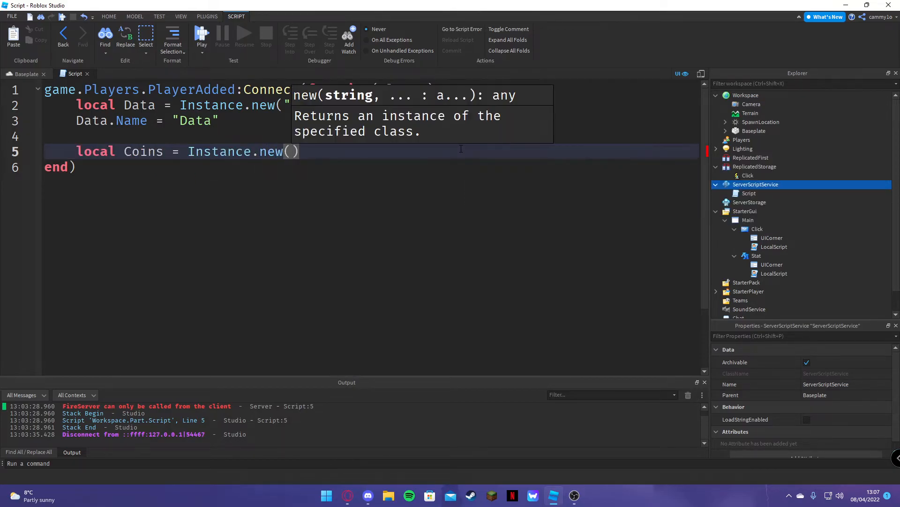
text("")
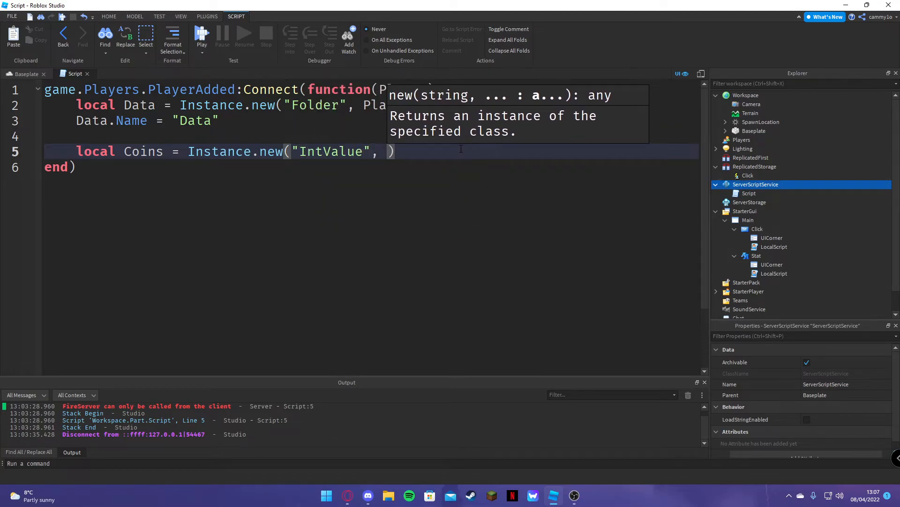
text(Coins.Name =)
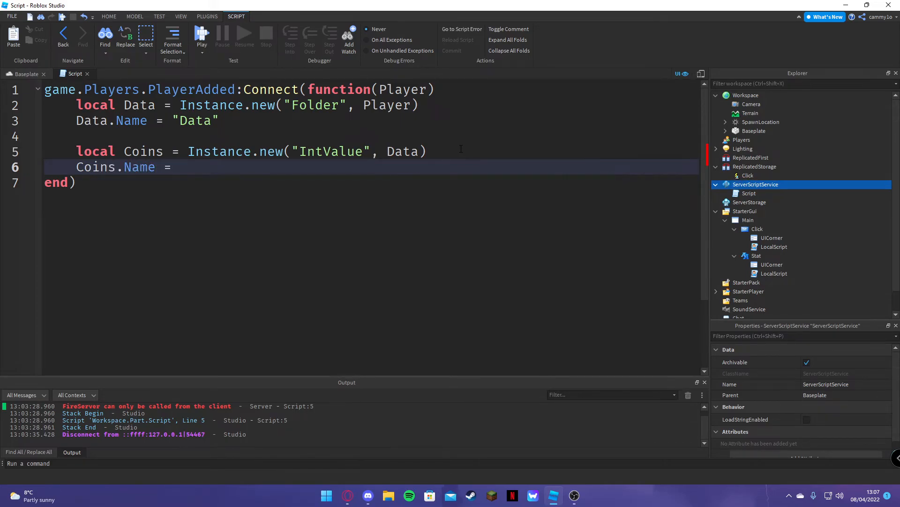
text("Coins"#)
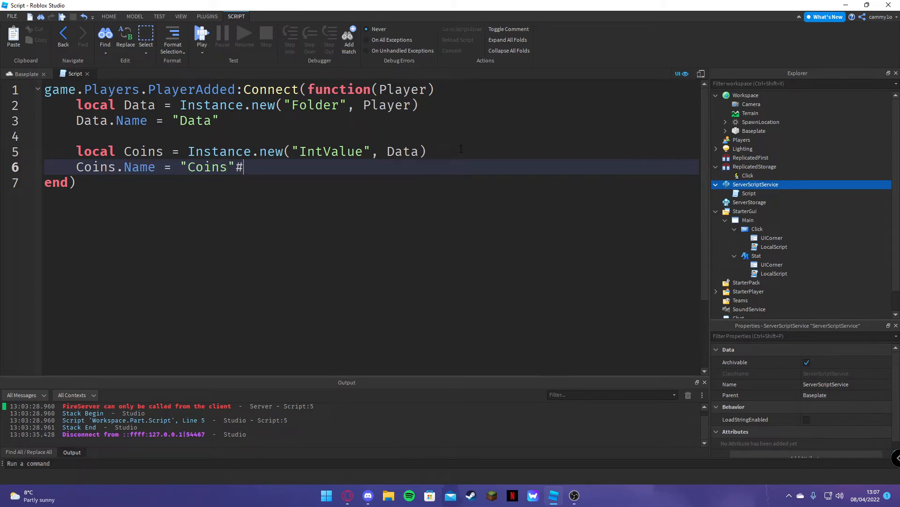
text(COinsa.)
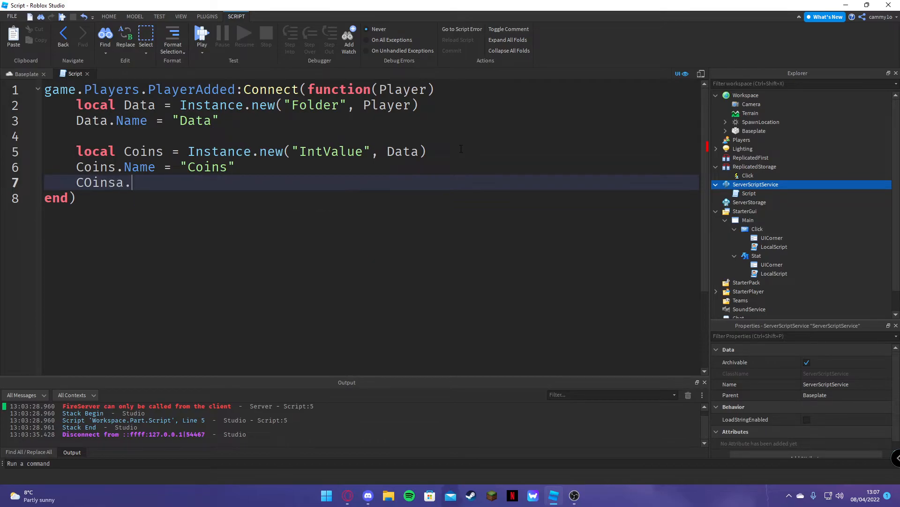
key(Backspace)
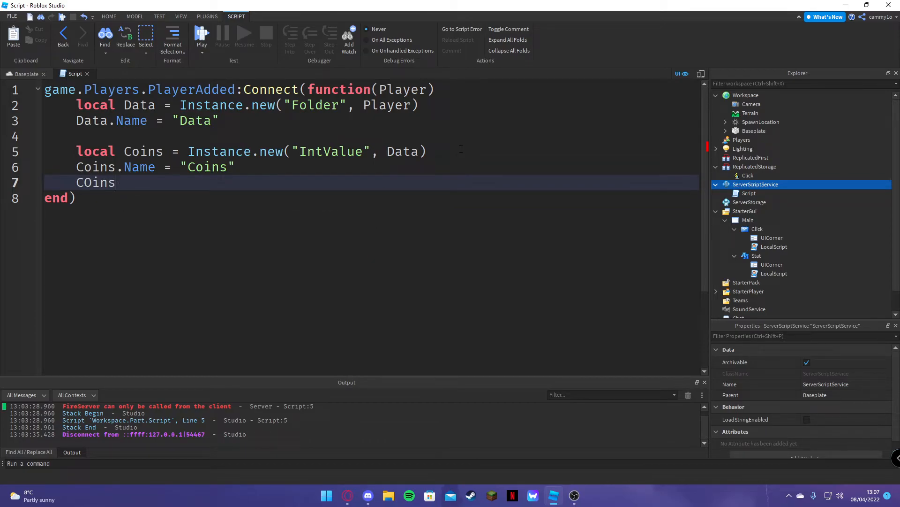
text(.Value = C)
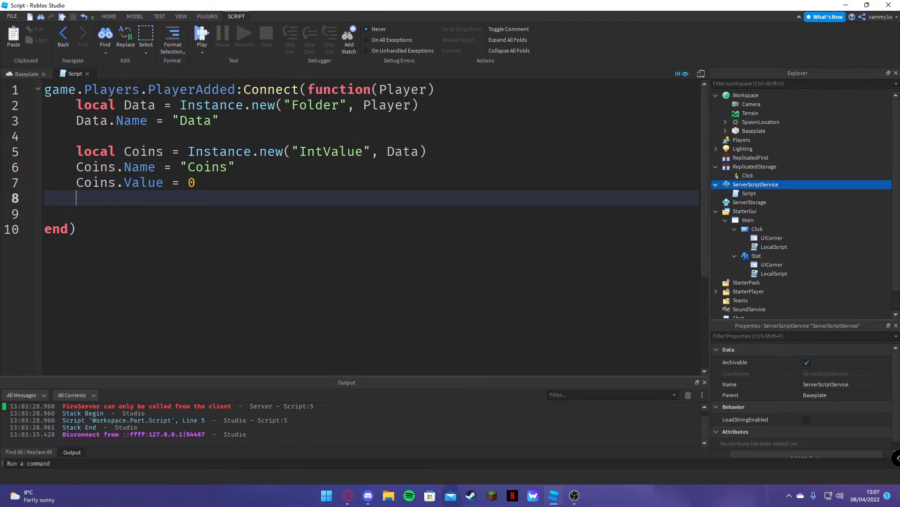
key(Backspace)
text(end))
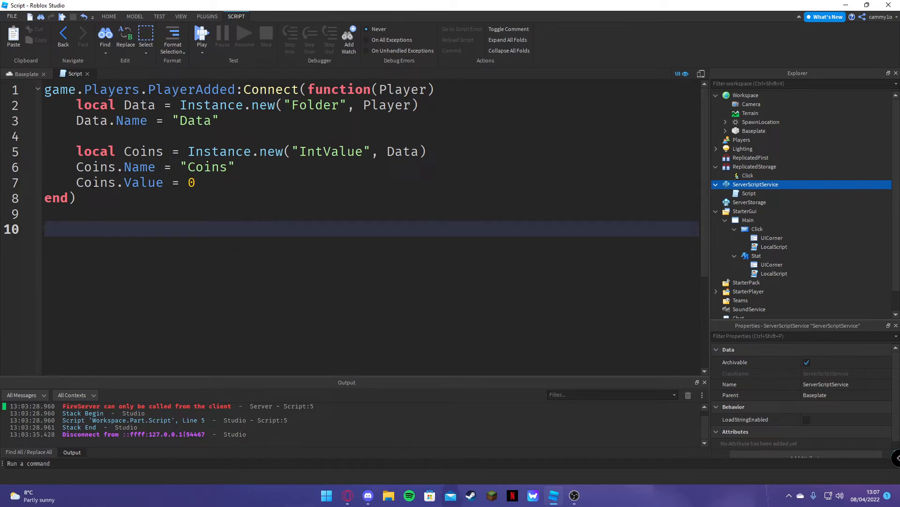
- Below the join handler, define local RS as ReplicatedStorage and local Remote as RS.Click
text(local Rx)
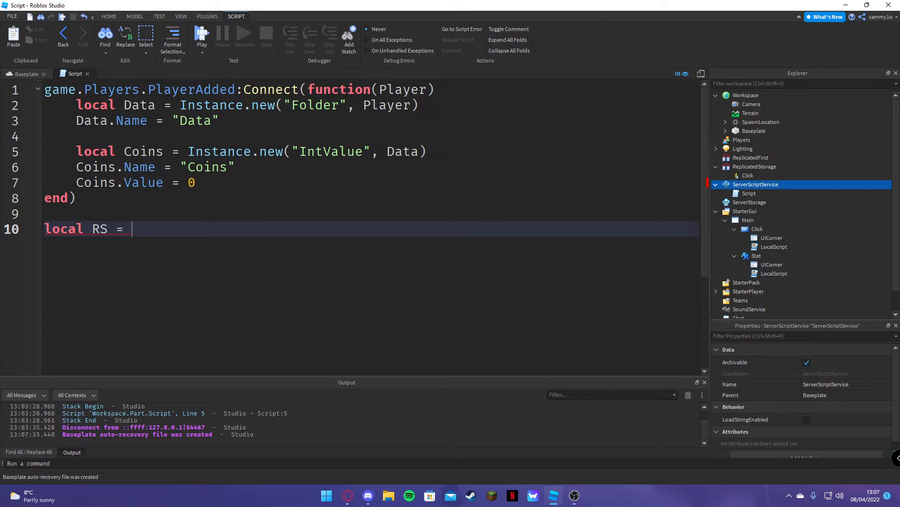
text(game)
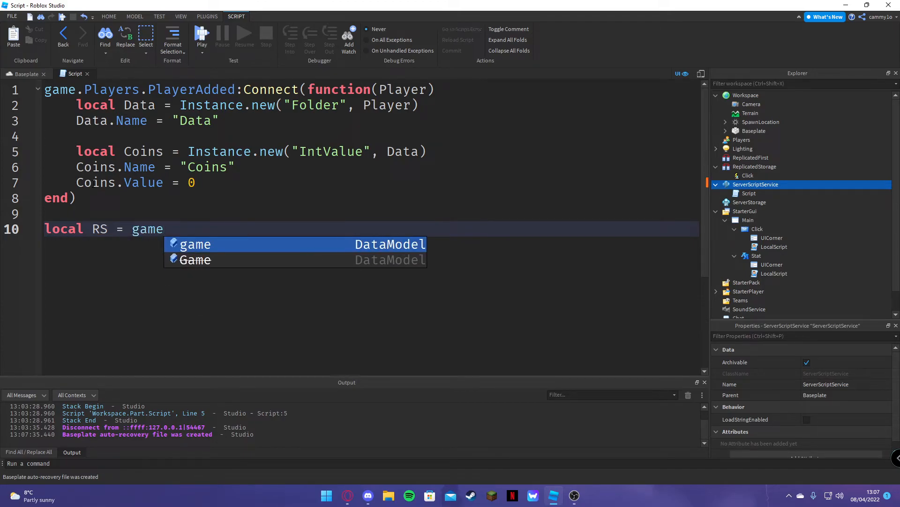
text(:)
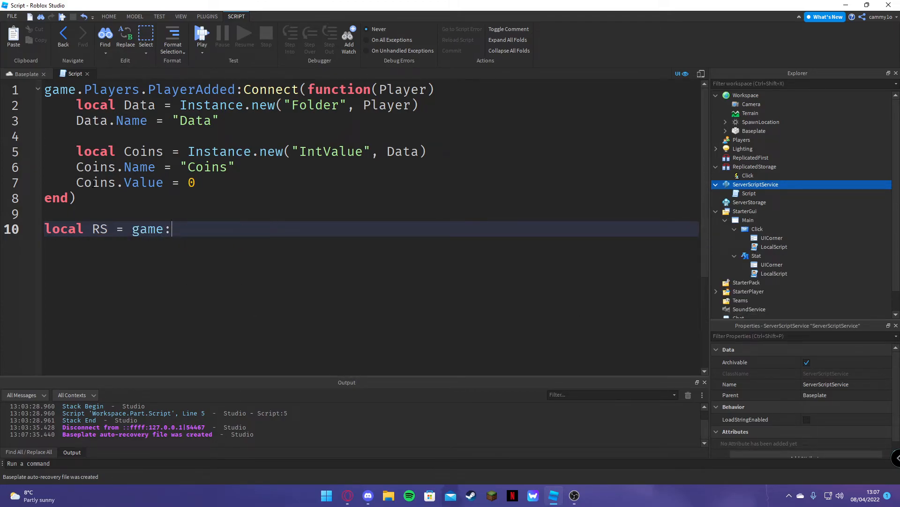
text(GetService("ReplicatedStorage)
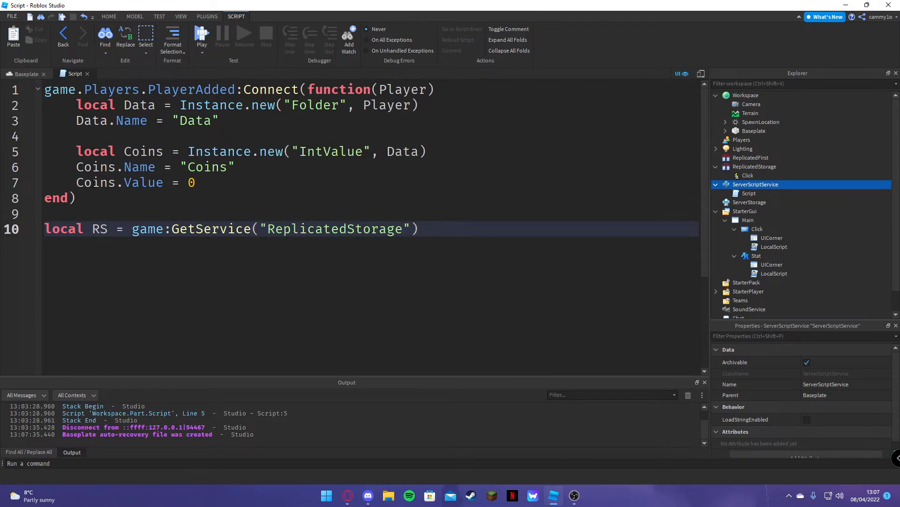
text(R)
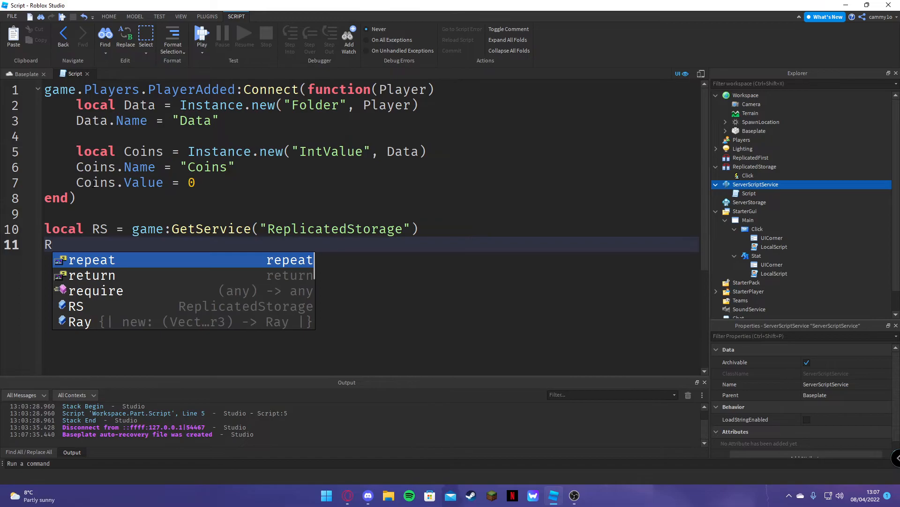
text(ocal Remote = RS.Re)
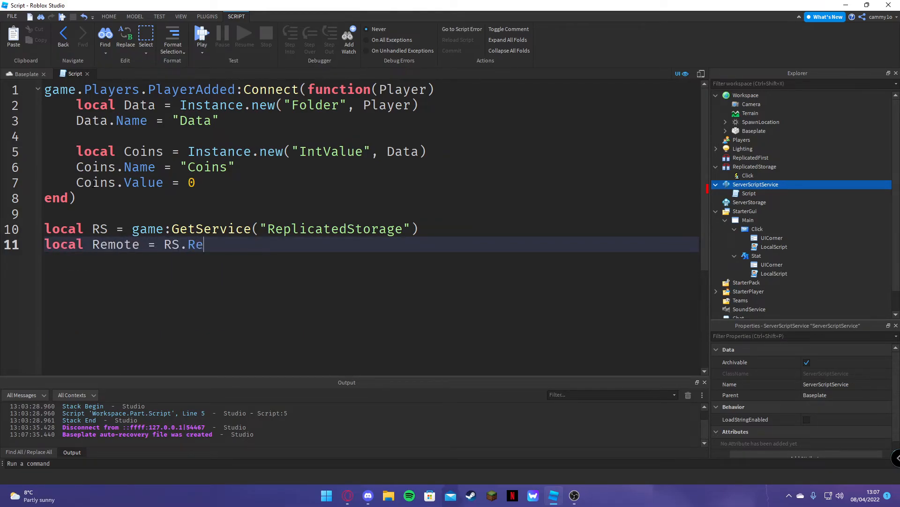
text(Click)
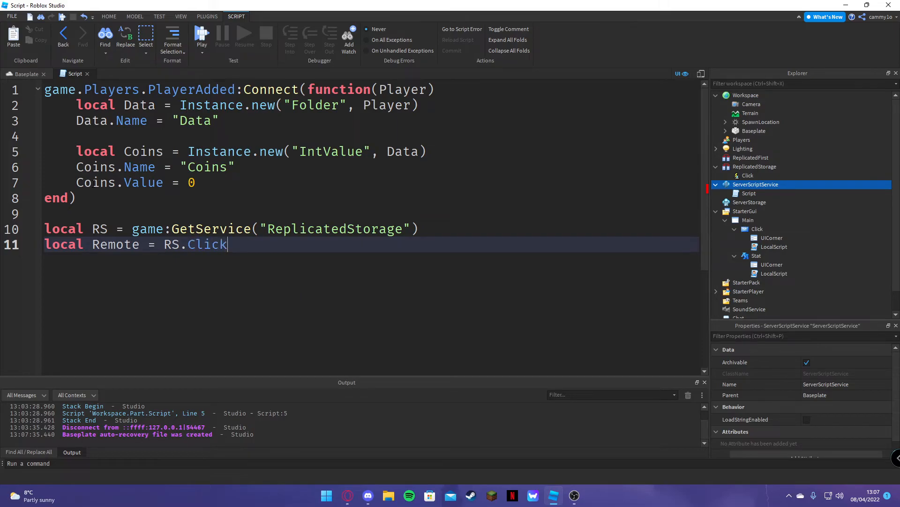
key(Enter)
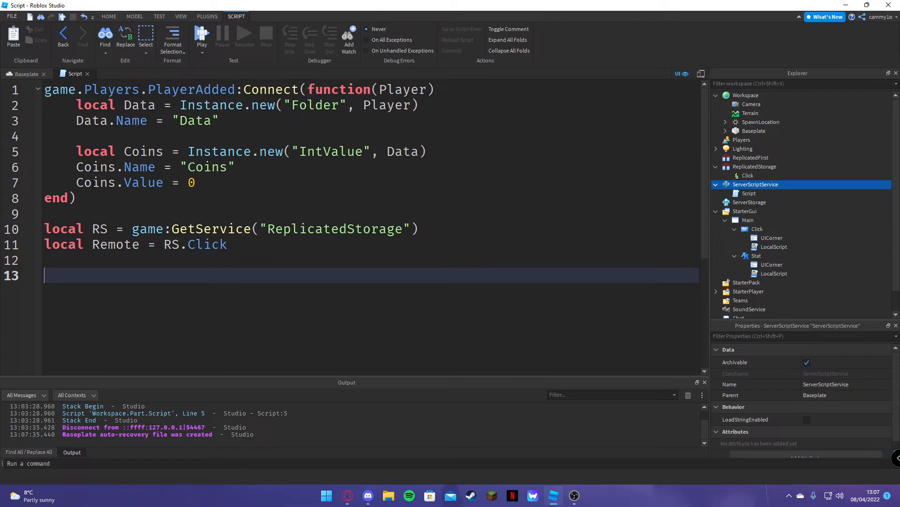
- Connect Remote.OnServerEvent to add 1 to Player.Data.Coins.Value, then wait(0.1)
text(Remote.OnServerEvent:Connect(function)
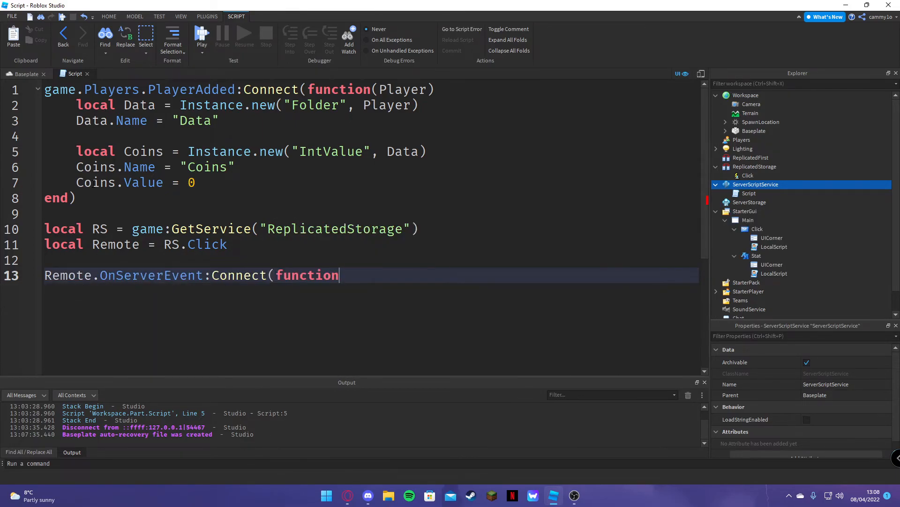
text((PPl)
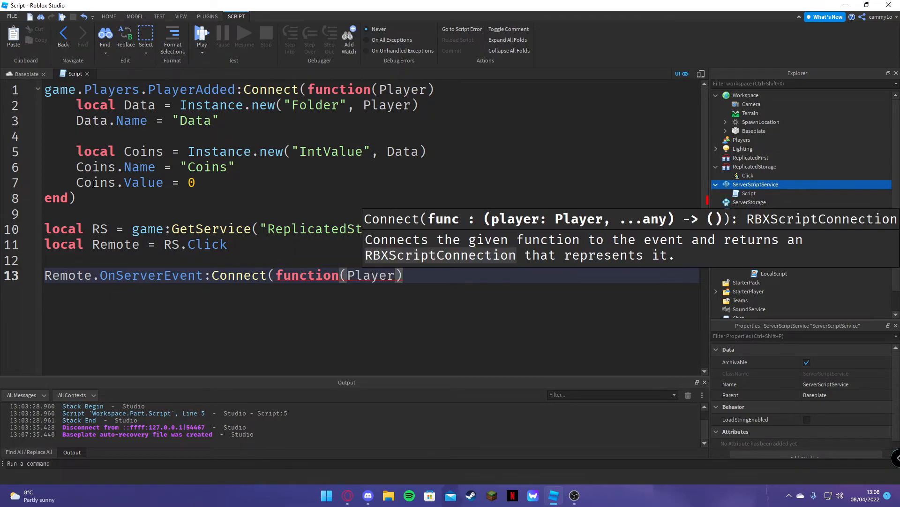
text(Player.)
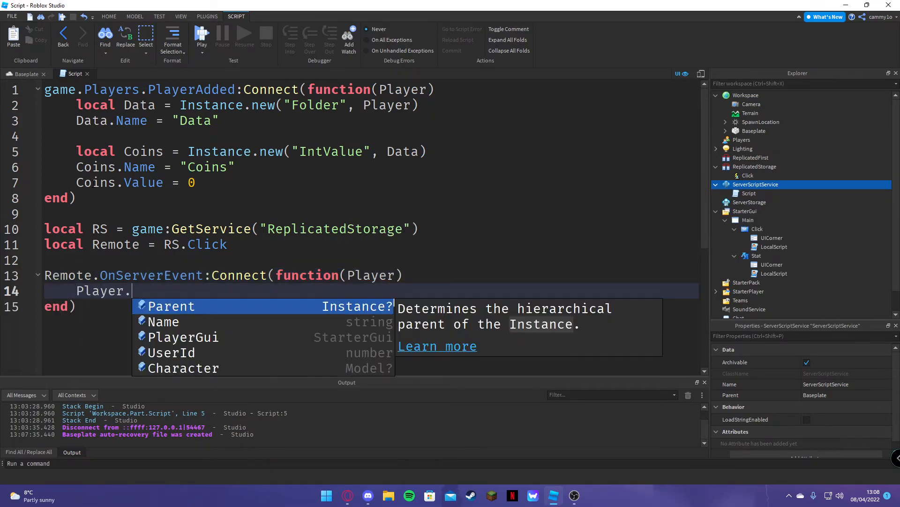
text(Data.C)
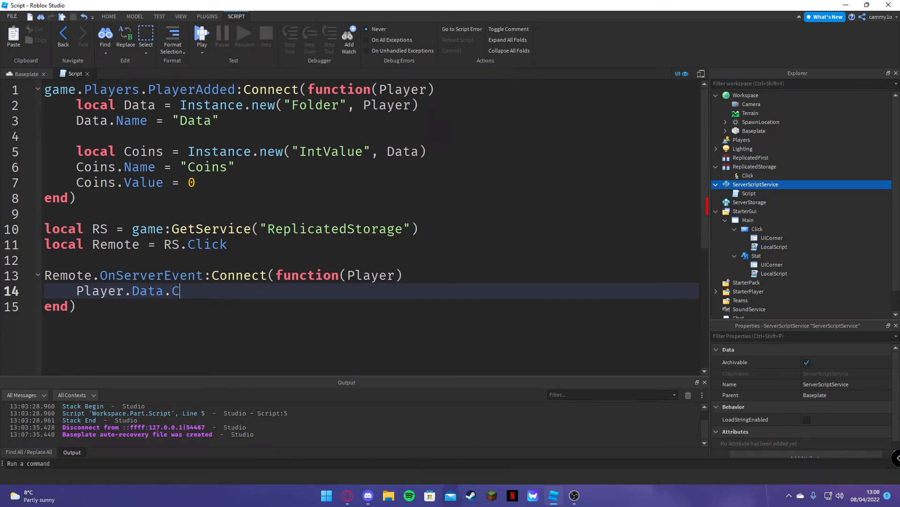
text(oins.Value =)
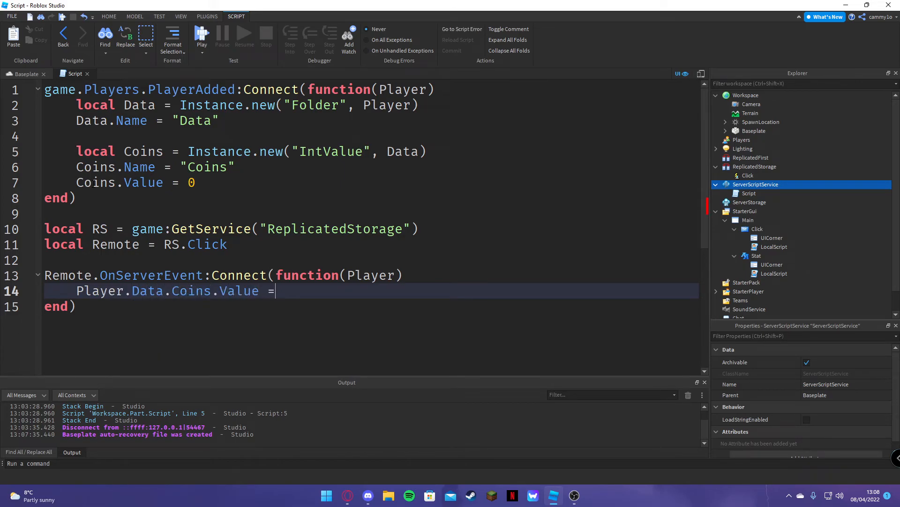
text(Player.)
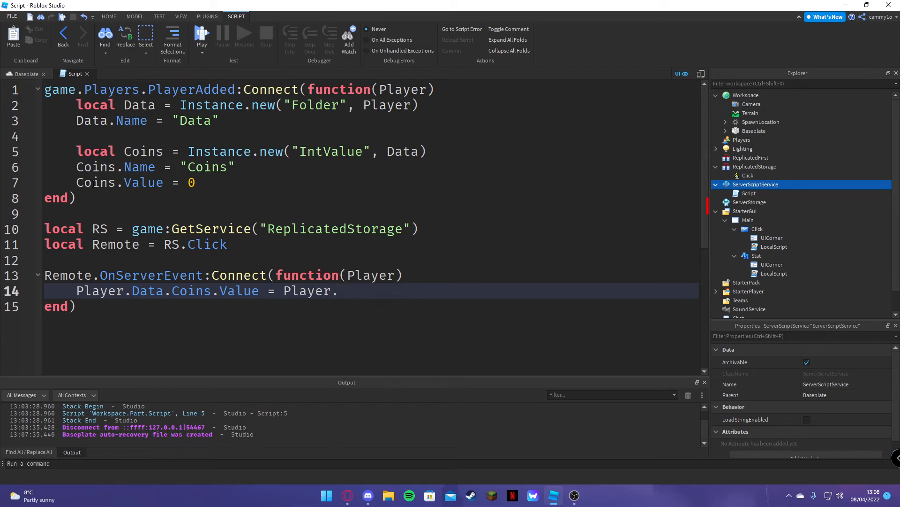
text(Data.Coins.Value + 1)
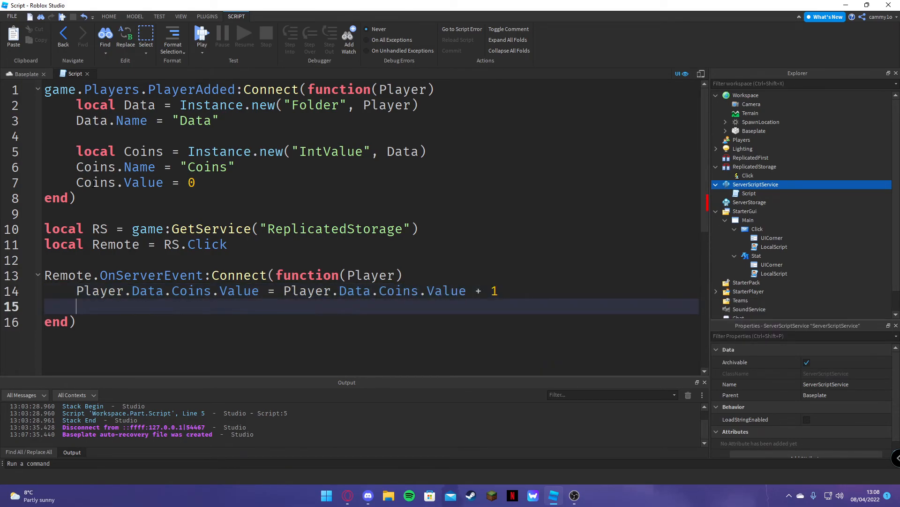
text(wait())
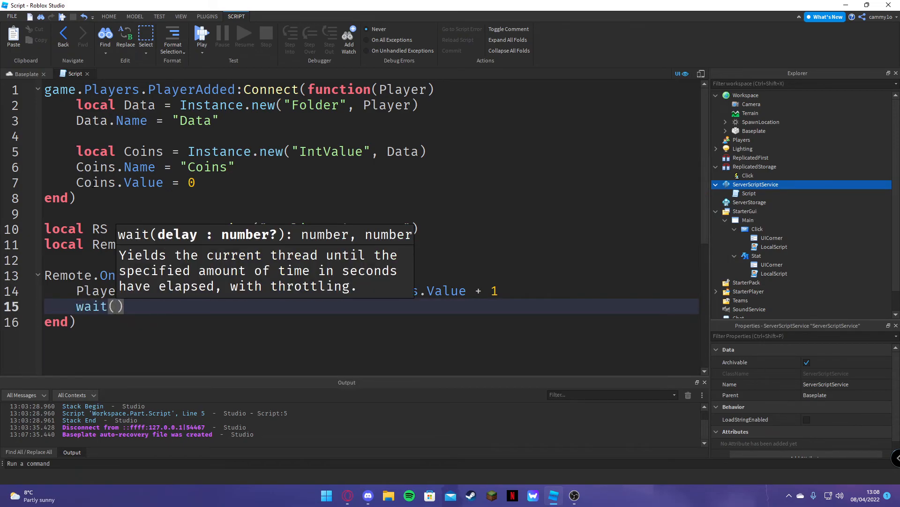
text(0.1)
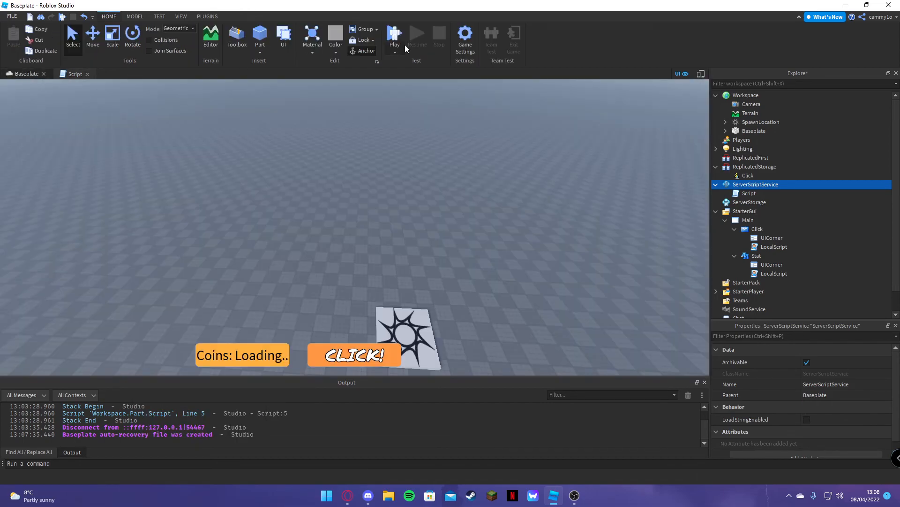
- Playtest the game, press CLICK! repeatedly to watch Coins climb, then stop the test
click(394, 36)
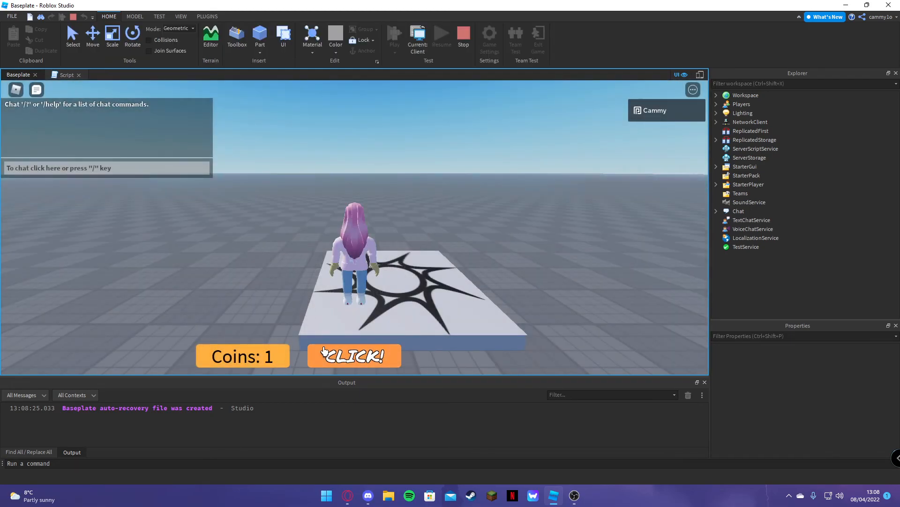
click(354, 355)
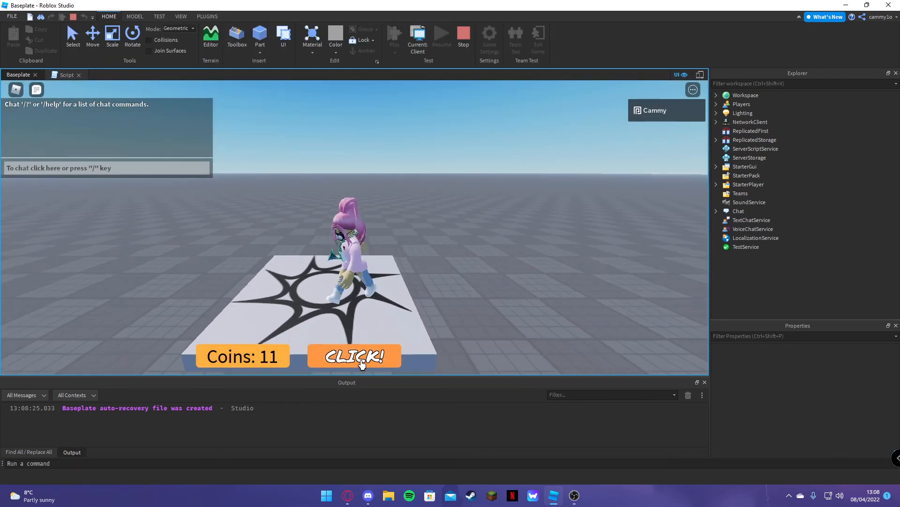
click(354, 355)
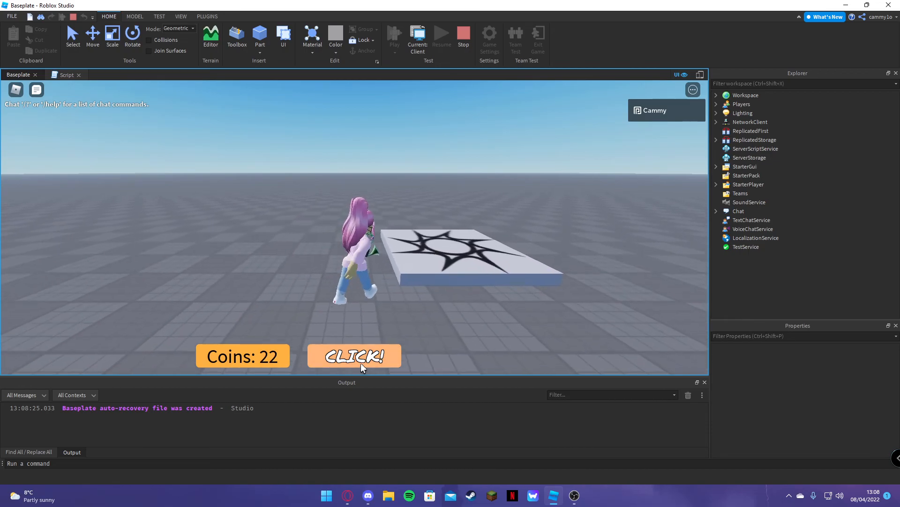
click(355, 356)
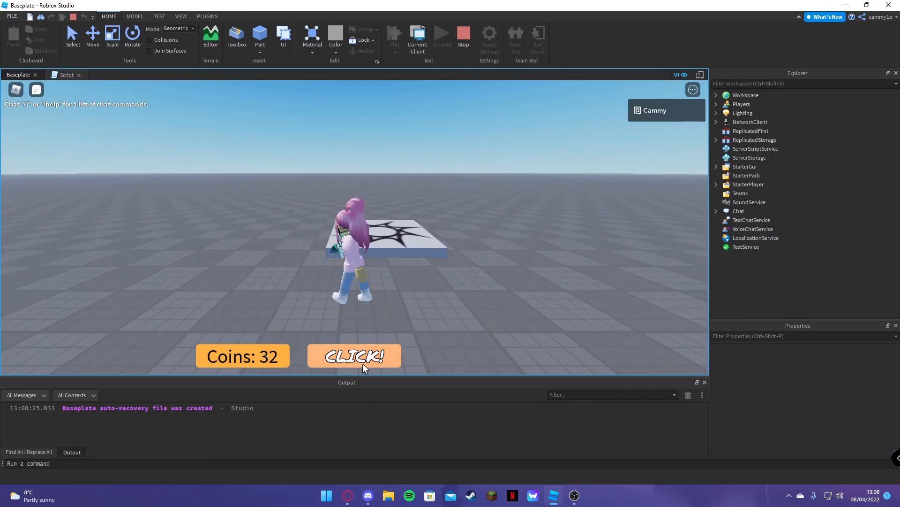
click(353, 355)
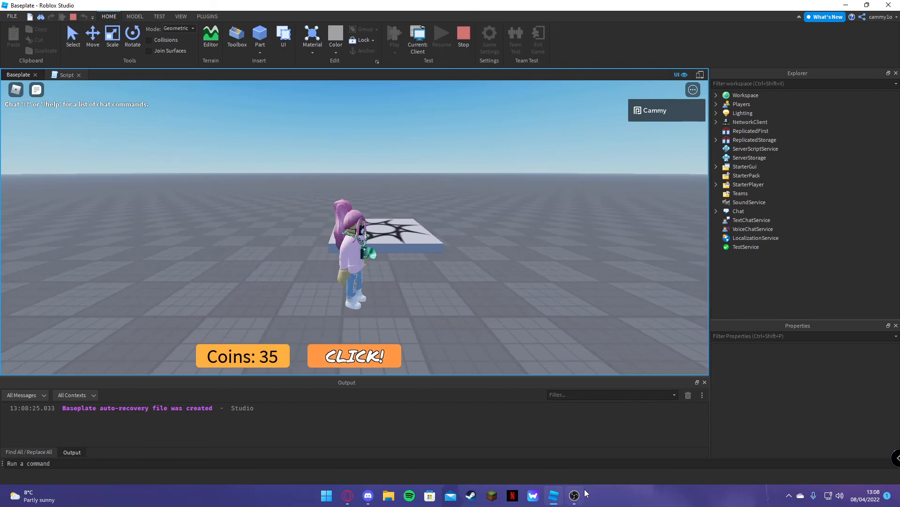
click(463, 34)
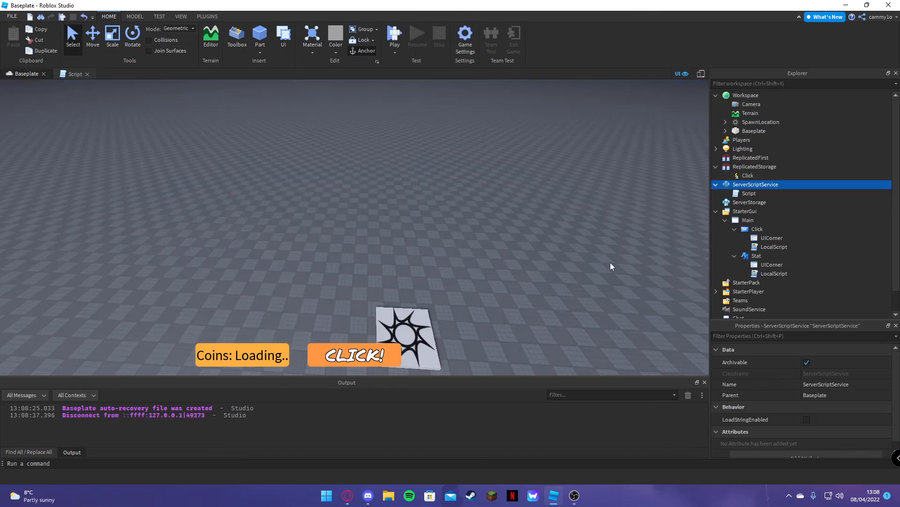